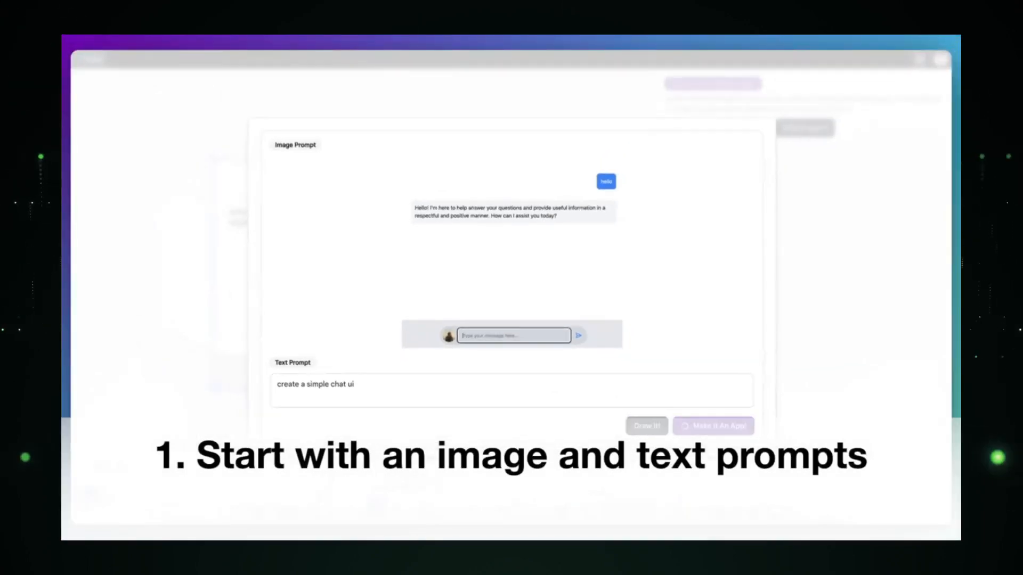
Generate SimpleChatUI from the sketch and 'create a simple chat ui' prompt, then send a hosted test question
click(712, 426)
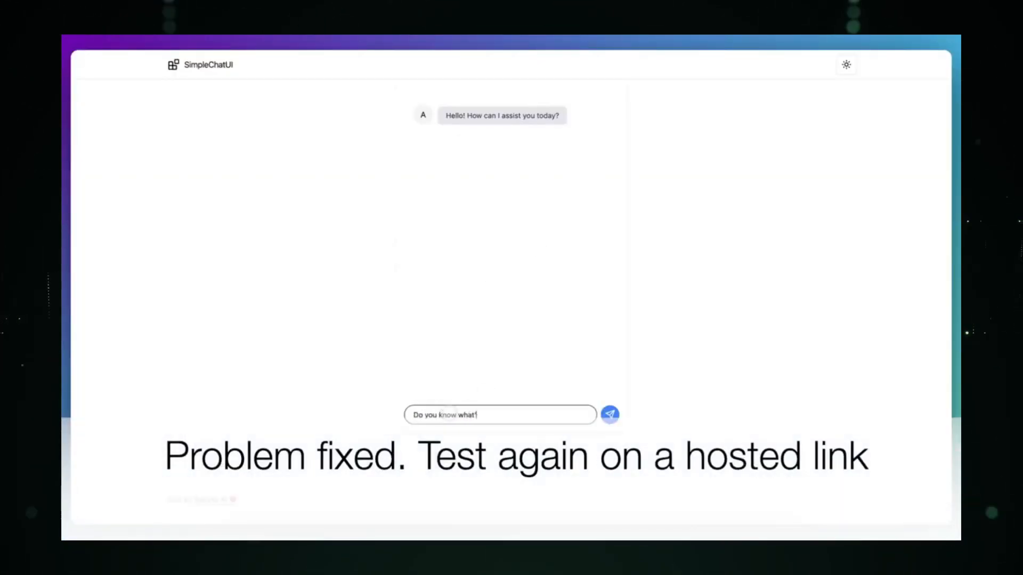
click(610, 415)
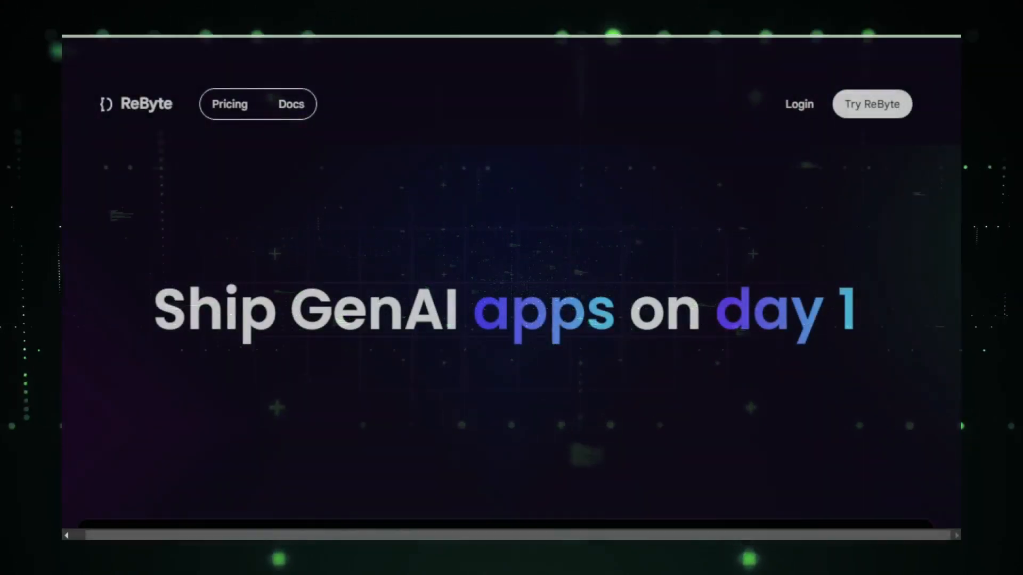
scroll(down, 3)
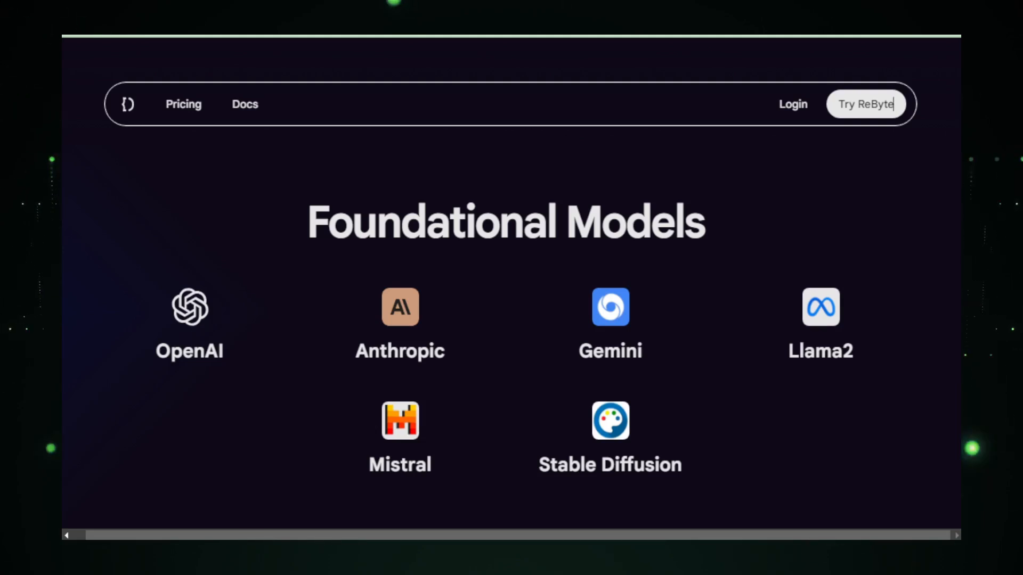
scroll(down, 3)
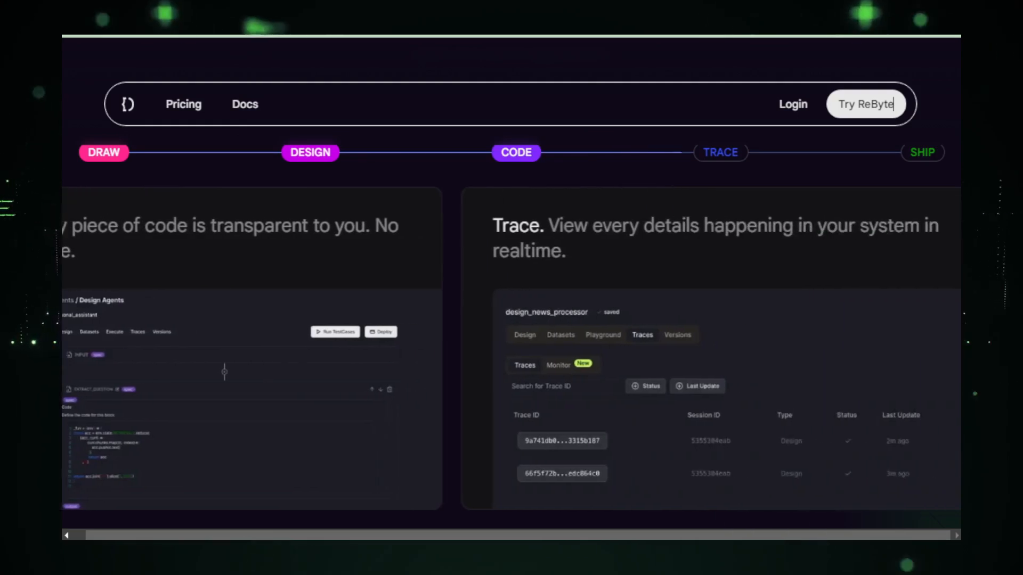
scroll(down, 3)
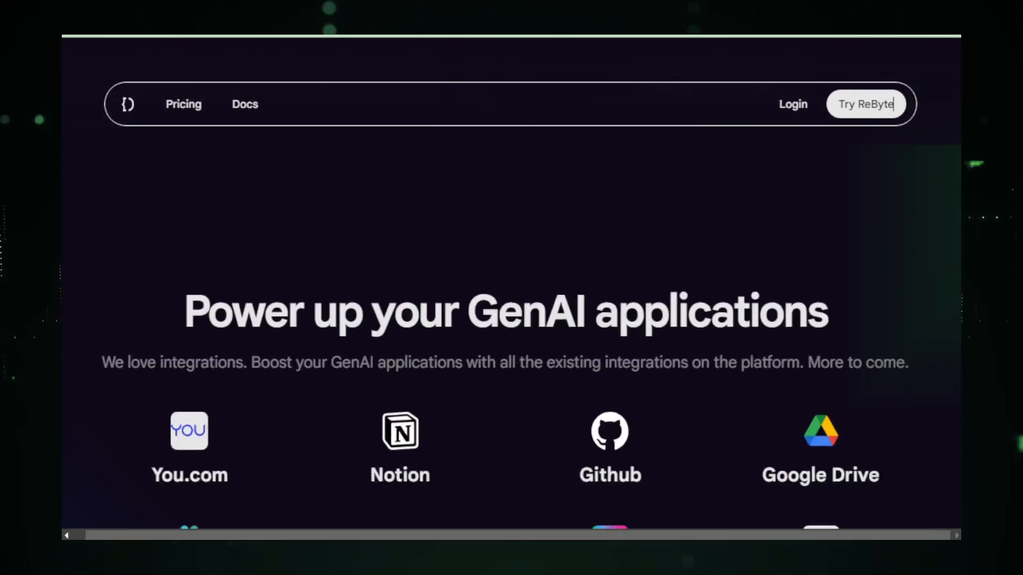
scroll(down, 3)
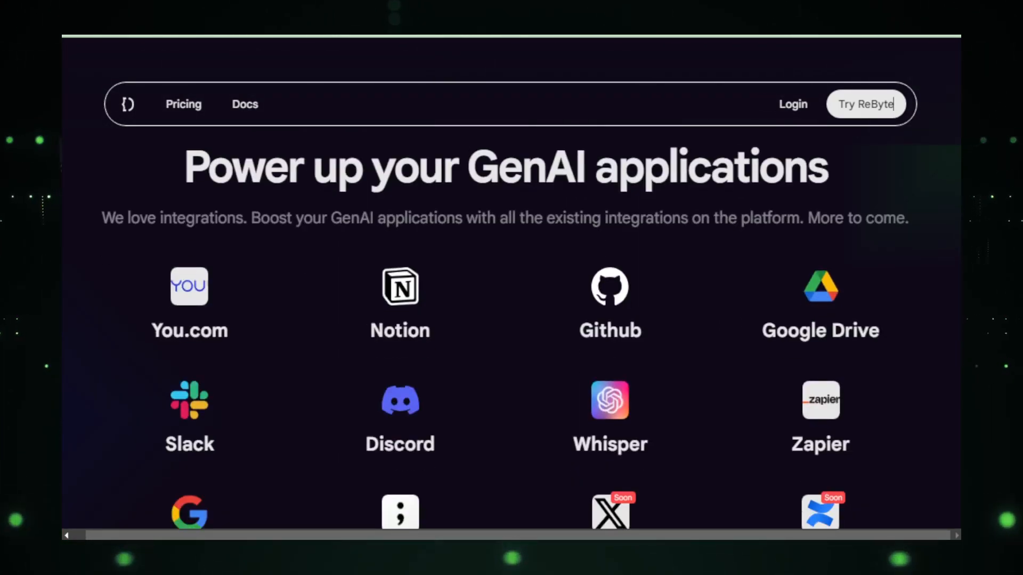
scroll(down, 3)
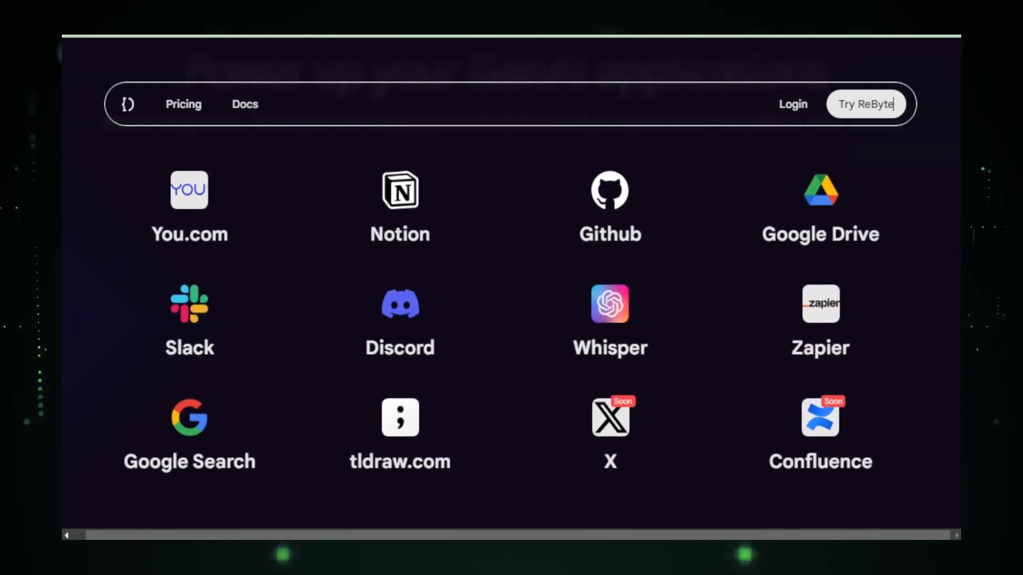
mouse_move(865, 104)
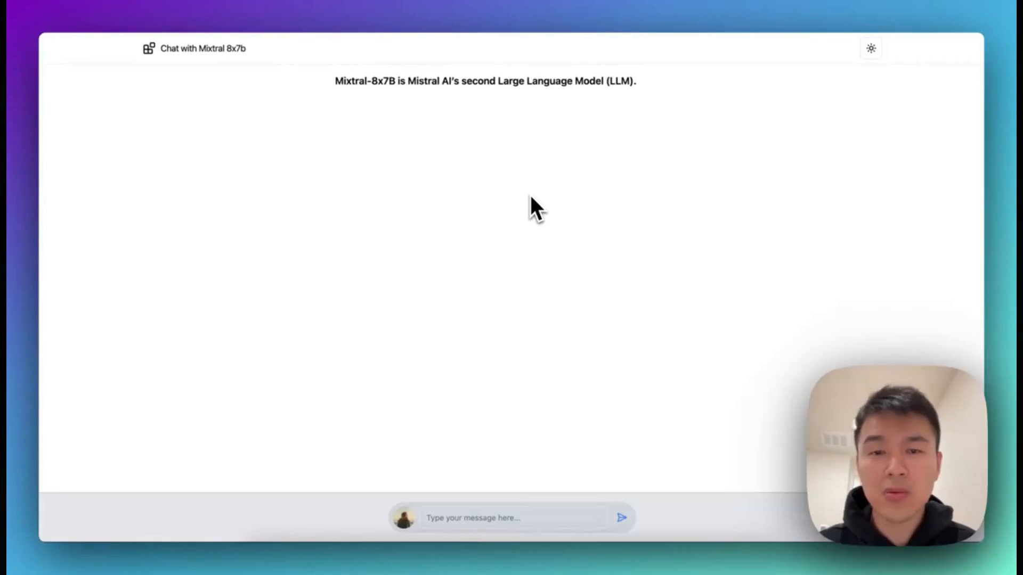
mouse_move(522, 264)
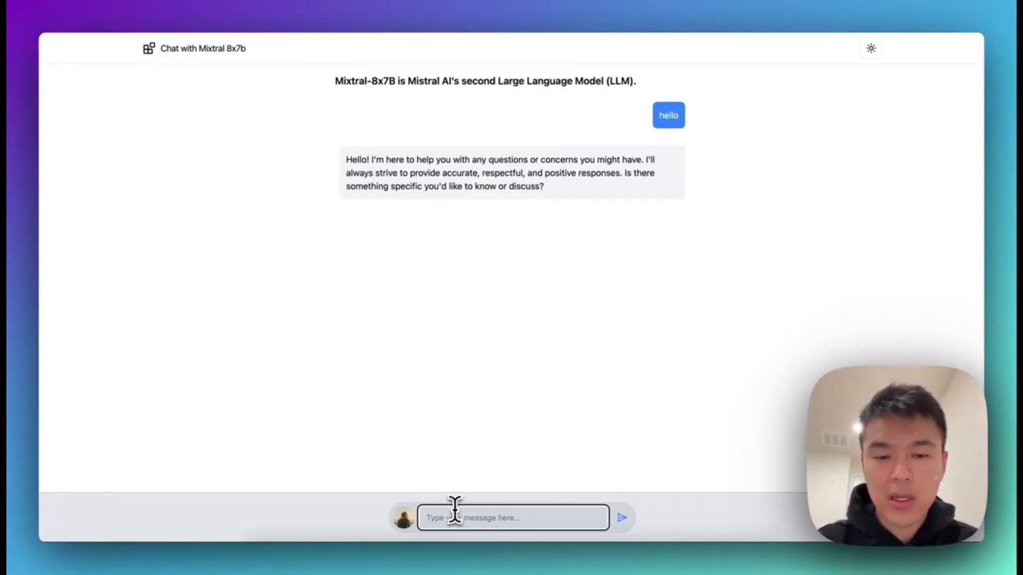
Type 'use python to p' into the Mixtral 8x7b chat app's message box
text(use python to p)
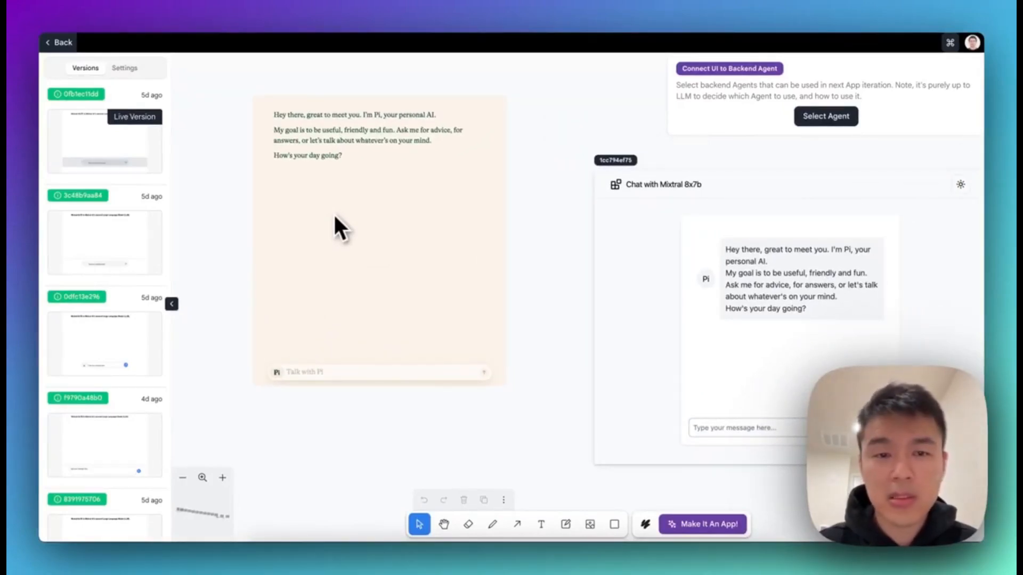
Select the Pi chat screenshot as the Mixtral app's style reference and scroll the canvas
click(365, 229)
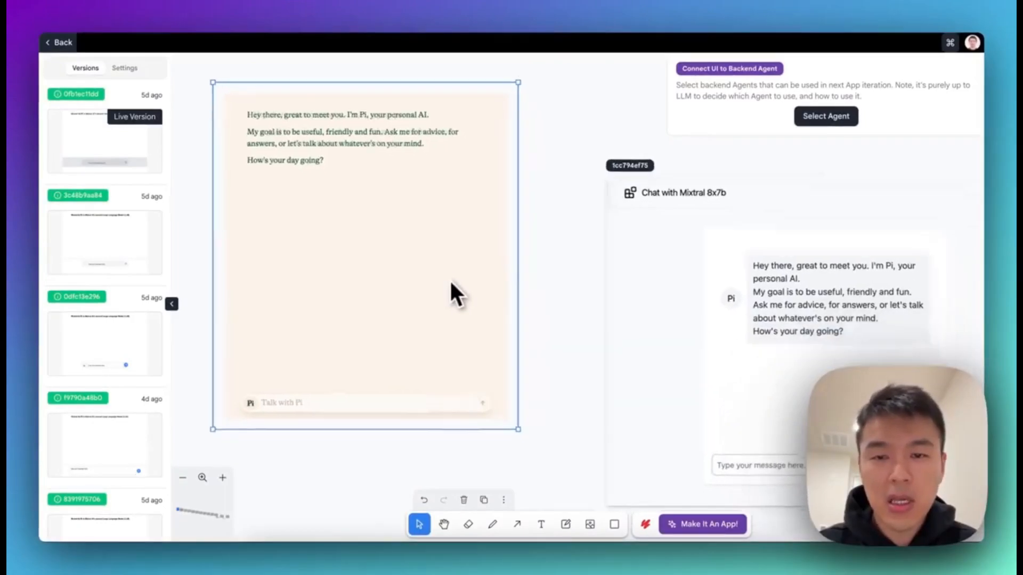
scroll(down, 3)
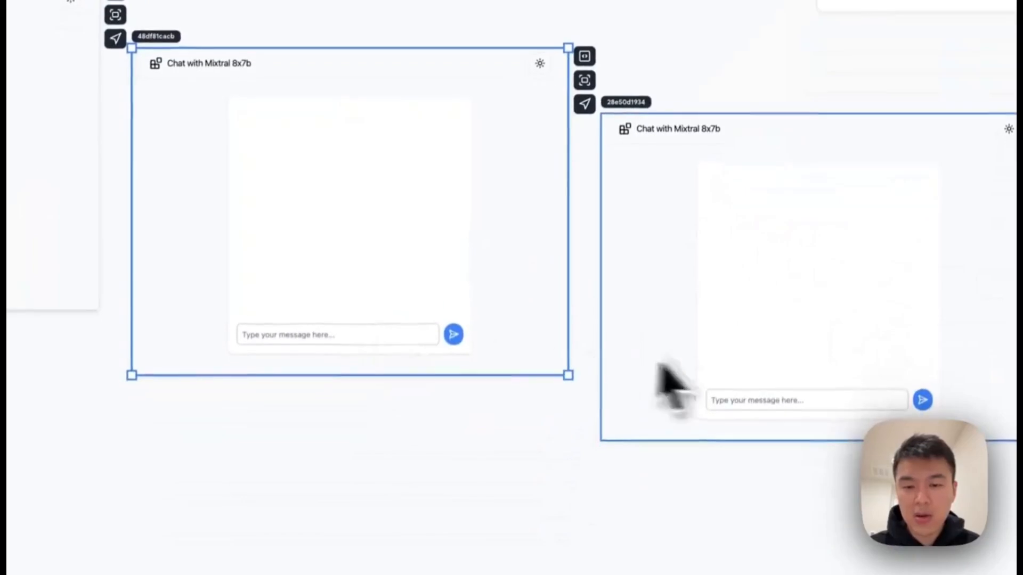
Send 'hello' to the newly generated Mixtral chat version
text(hello)
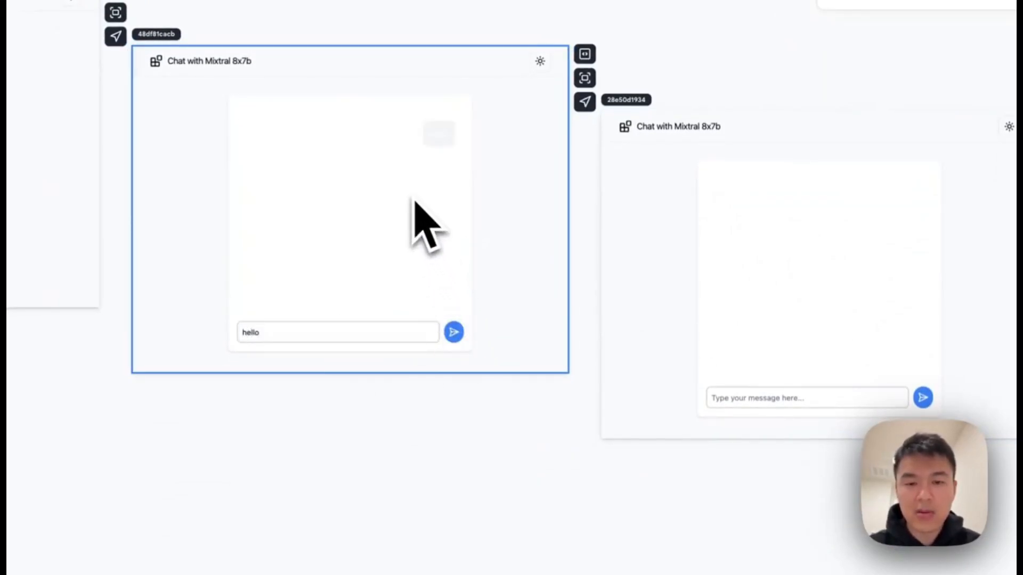
click(454, 332)
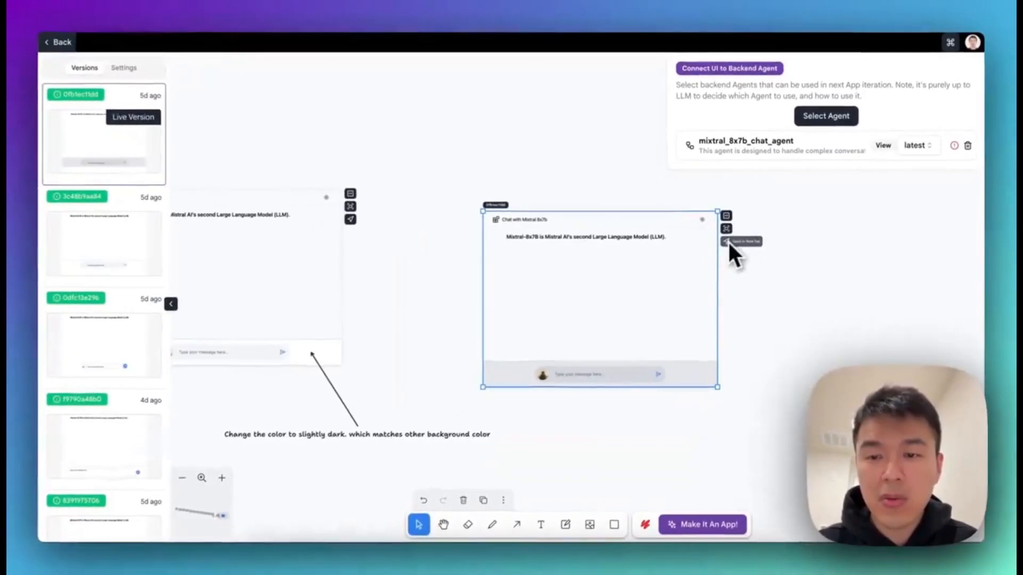
Open the darker Mixtral chat version in its own new tab
click(123, 68)
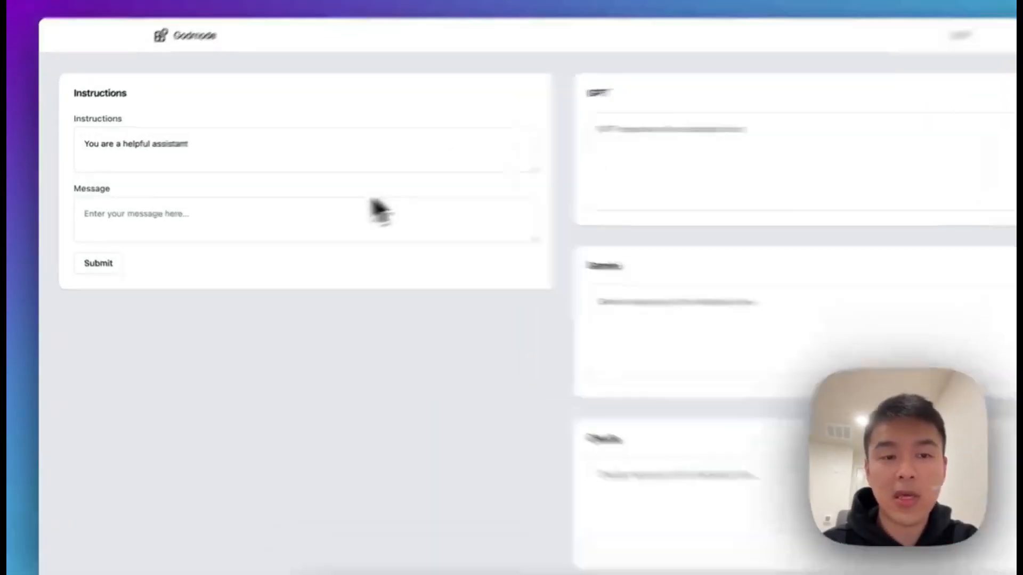
Submit 'introduce yourself' in Godmode and scroll the GPT, Gemini and Claude answers
text(introduce yourself)
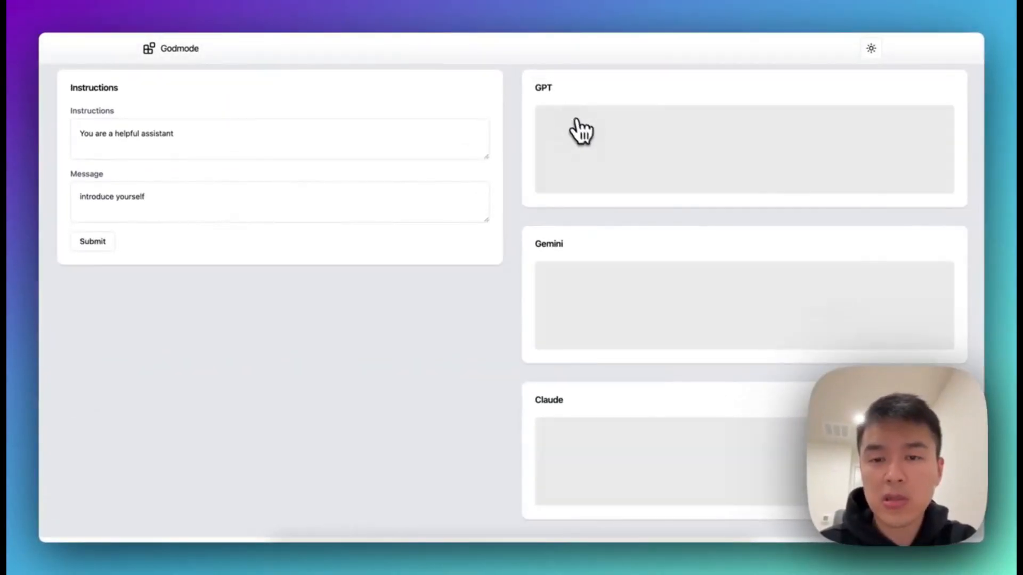
click(92, 241)
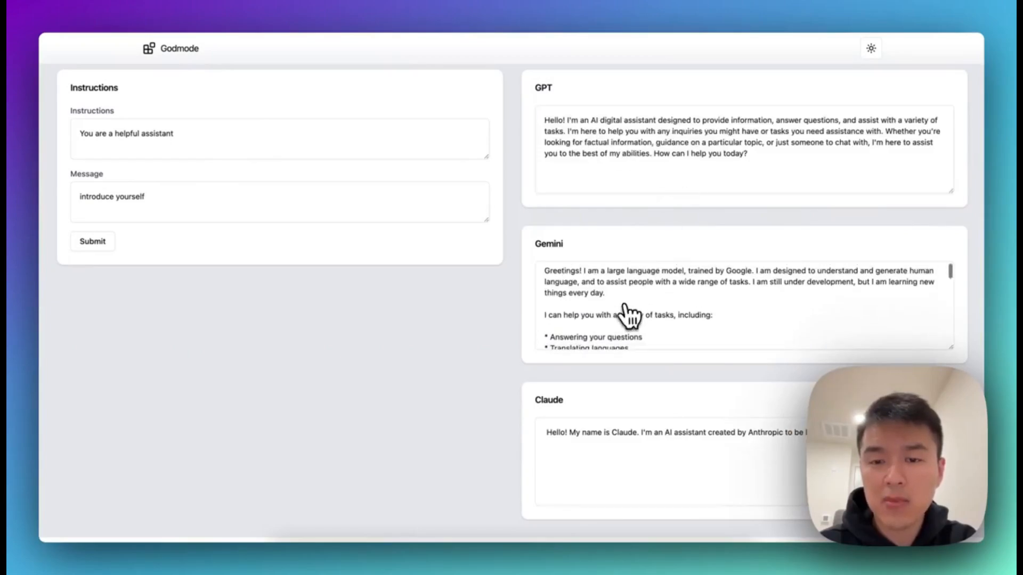
scroll(down, 3)
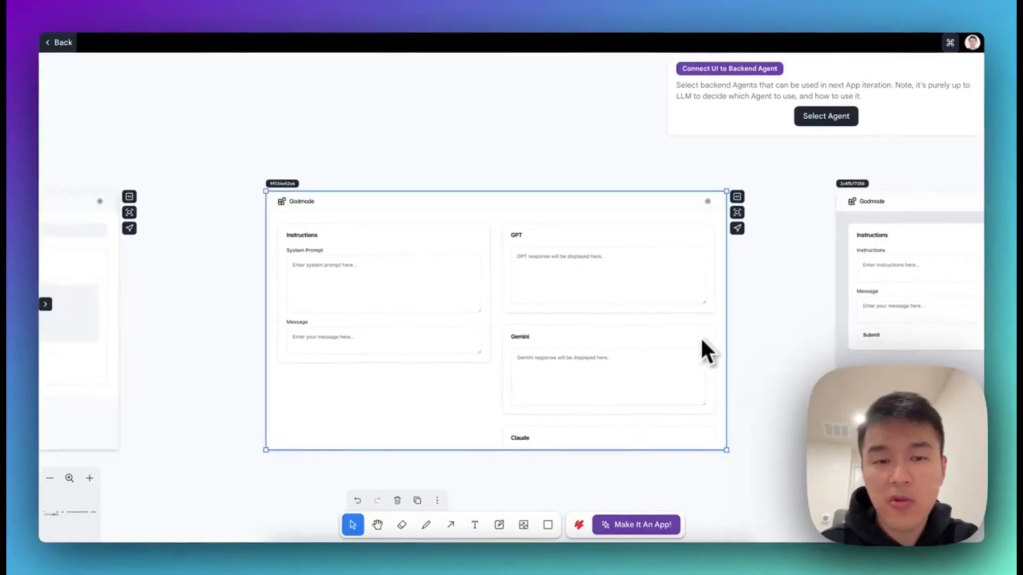
Select the Godmode app version that includes the System Prompt field
click(825, 116)
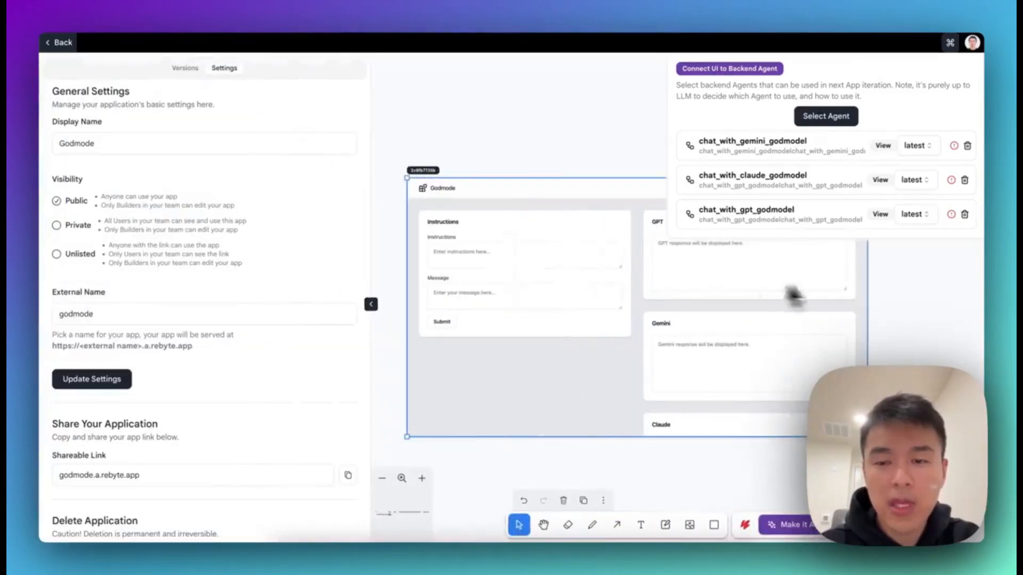
Close Godmode's settings panel after reviewing its public link and connected agents
click(370, 304)
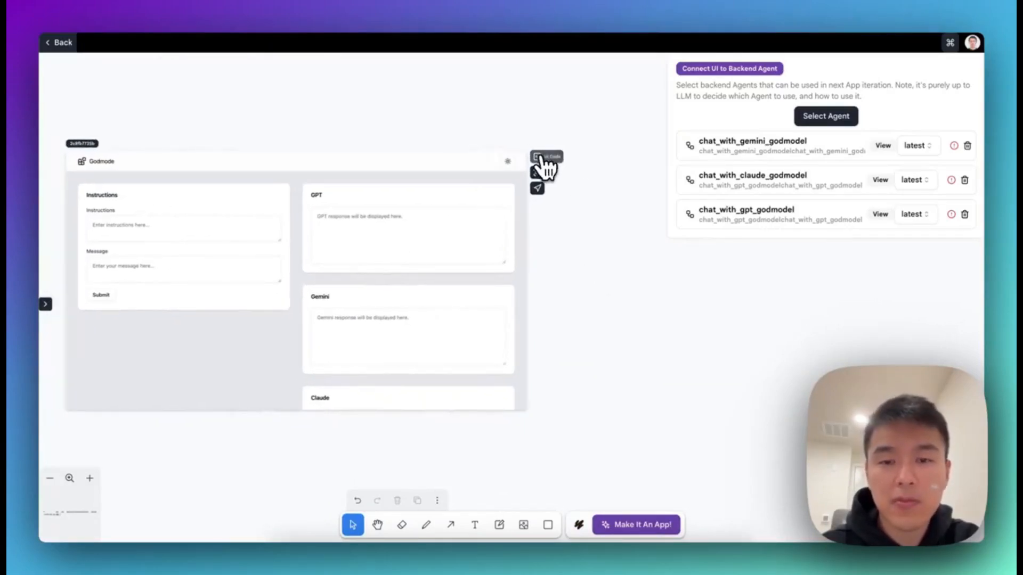
Scroll through Godmode's code calling the GPT, Gemini and Claude agent endpoints
click(544, 157)
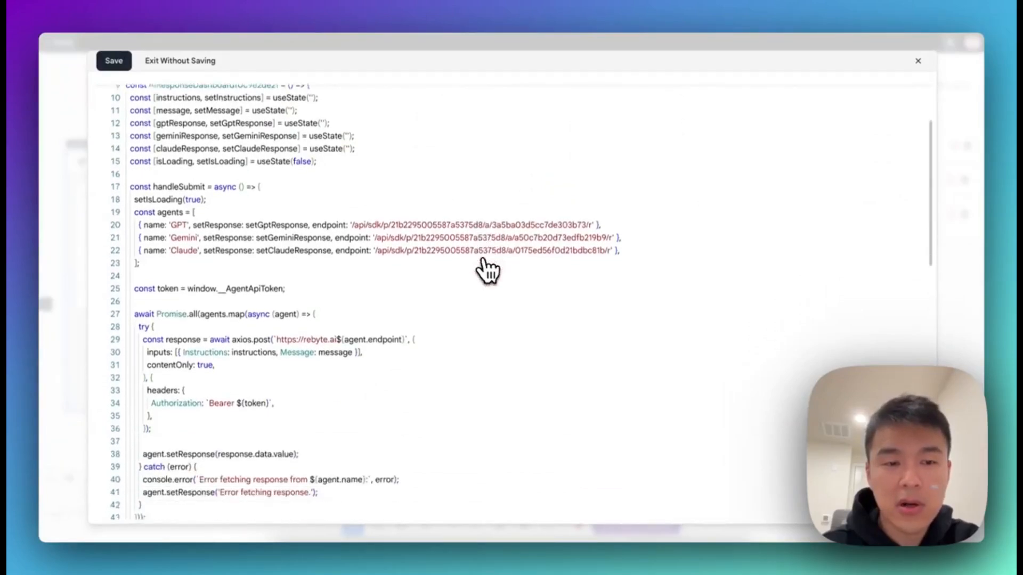
scroll(down, 3)
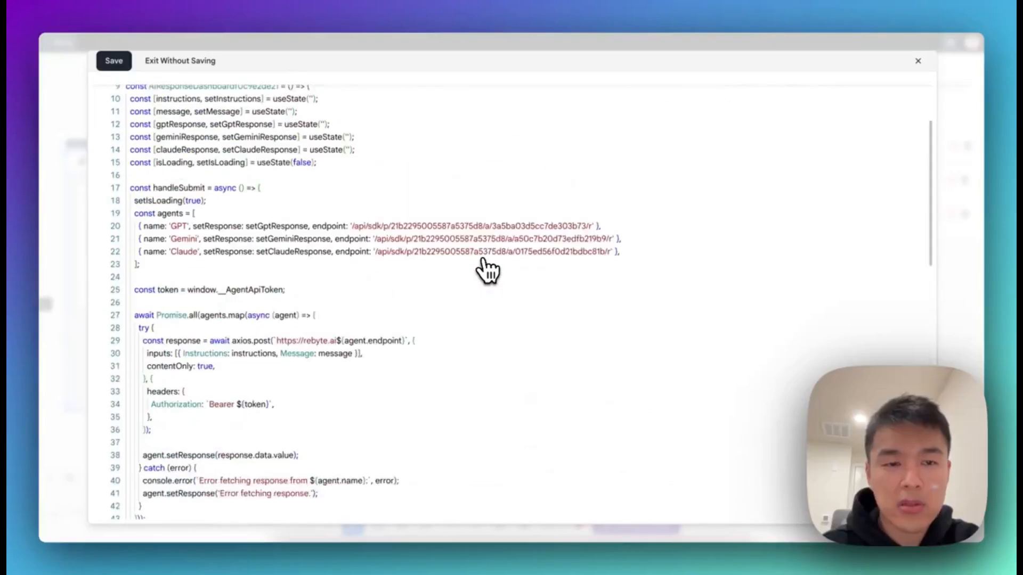
scroll(down, 3)
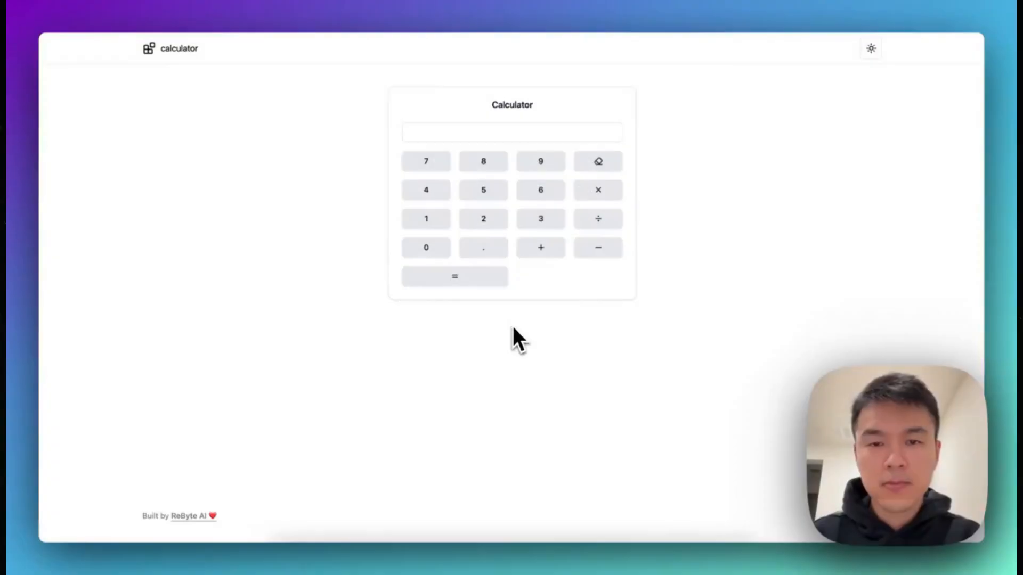
mouse_move(540, 314)
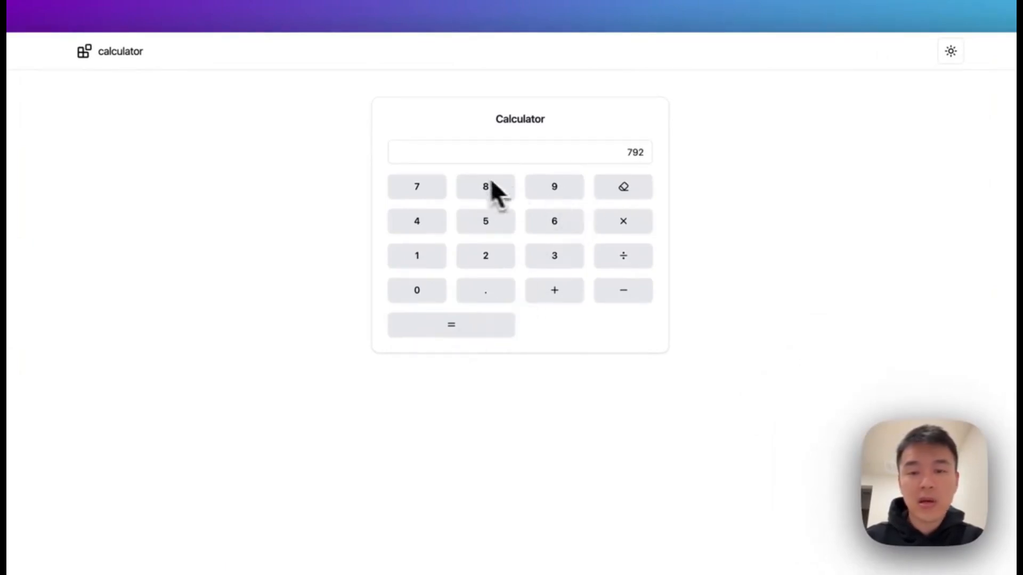
Press a number key on the calculator app to enter 792
click(621, 255)
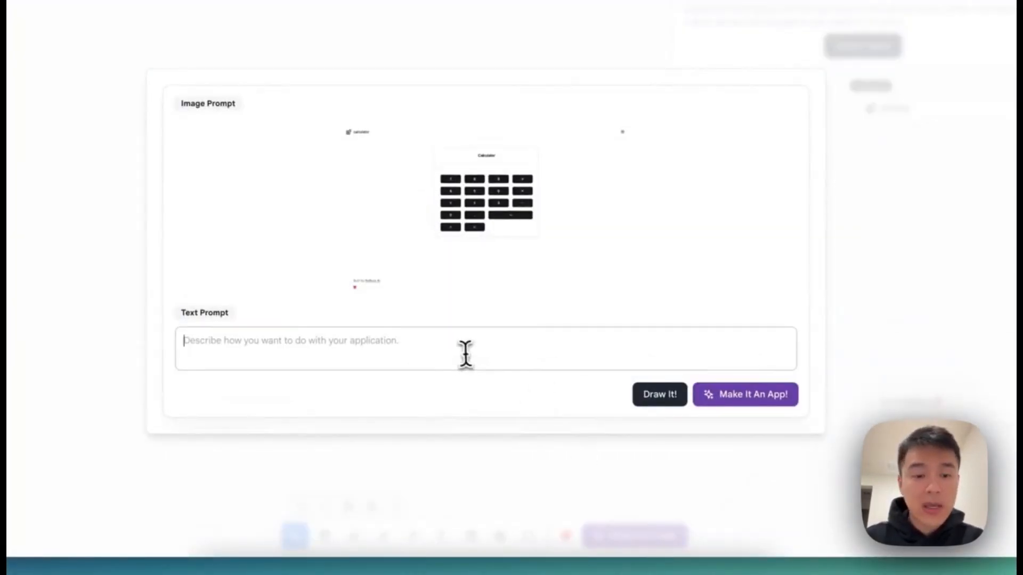
mouse_move(450, 329)
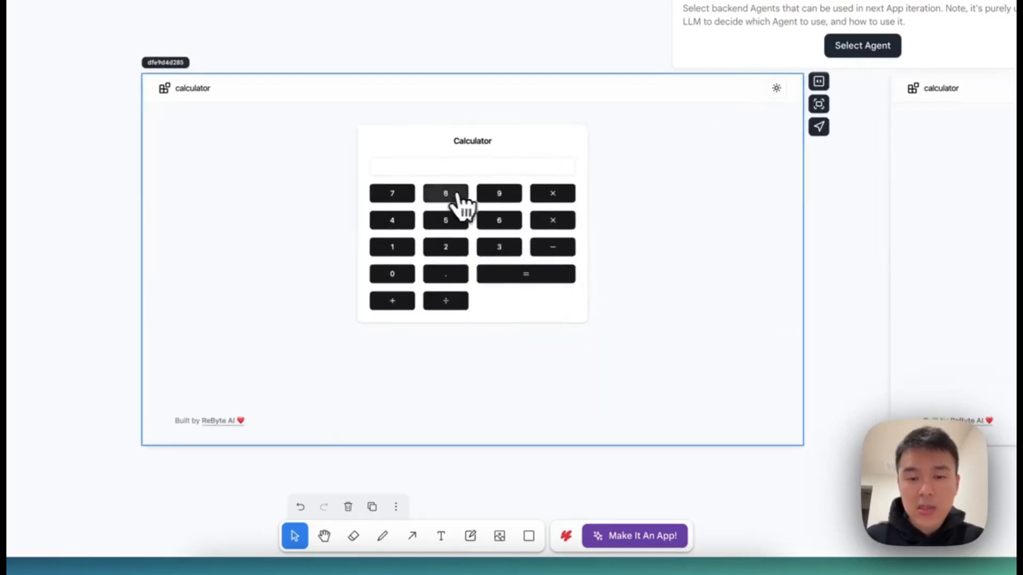
Enter numbers into two generated calculator versions, showing 81 and 801 on their displays
click(551, 220)
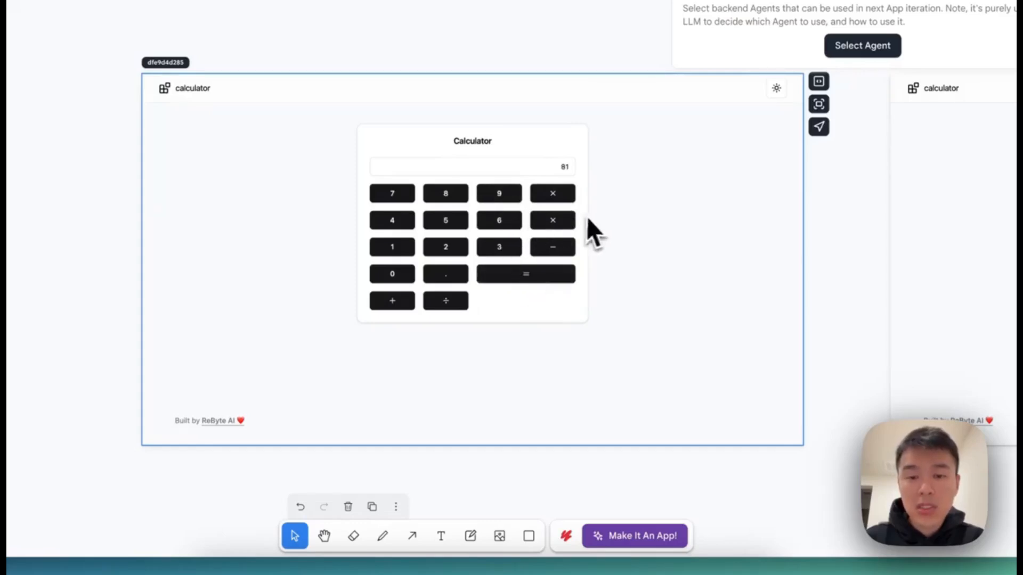
mouse_move(636, 235)
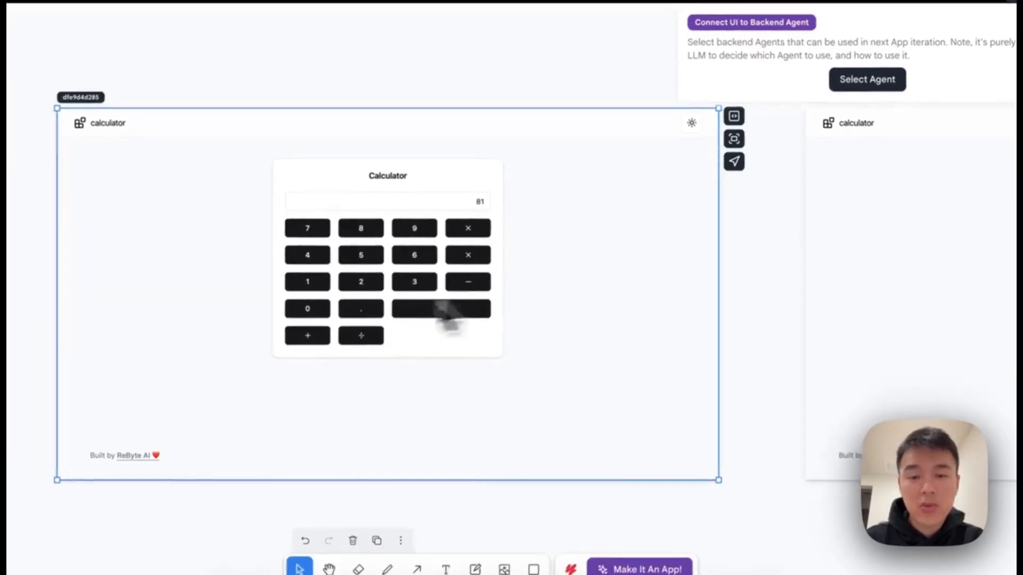
drag(386, 274, 587, 290)
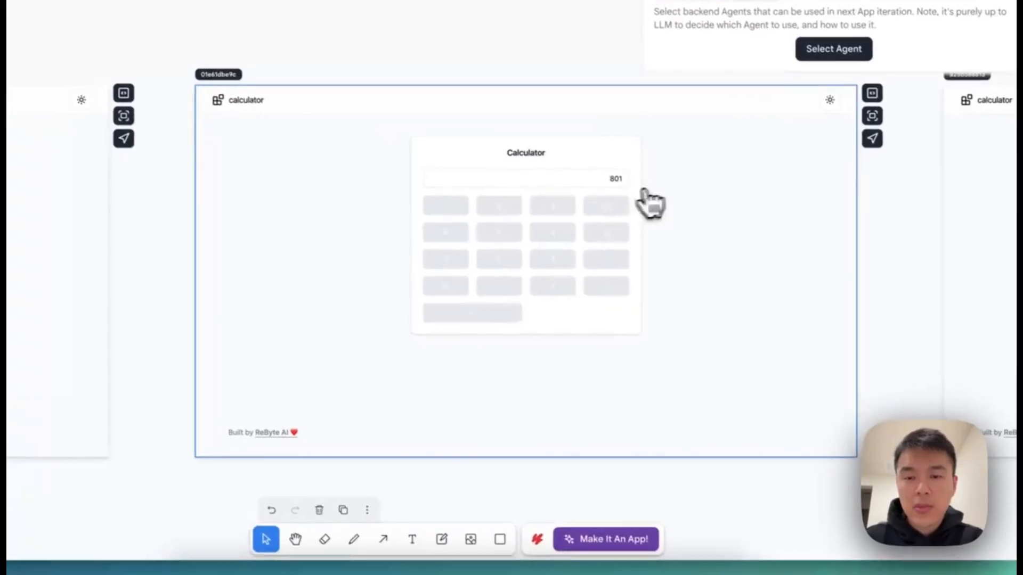
click(601, 230)
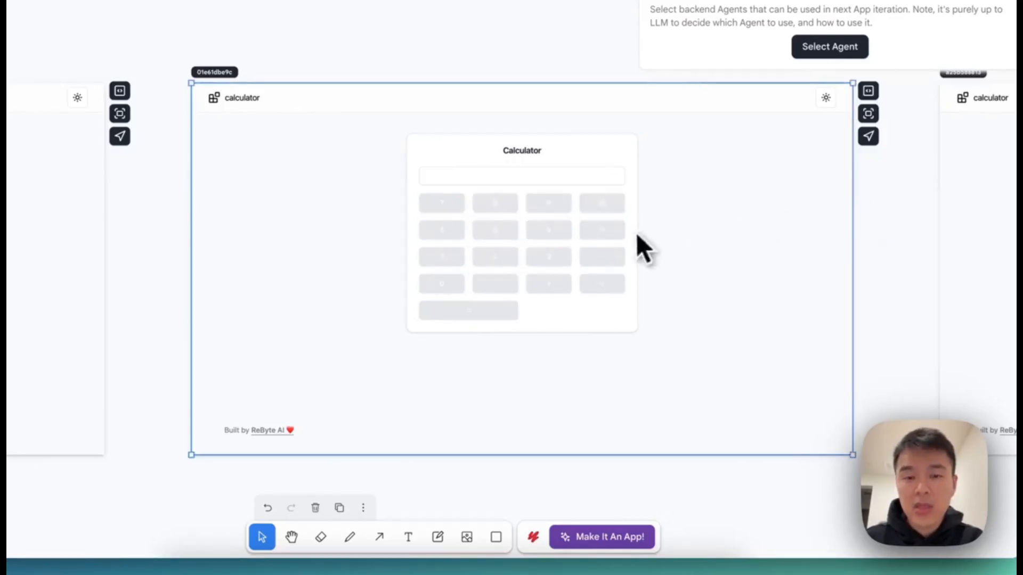
click(602, 537)
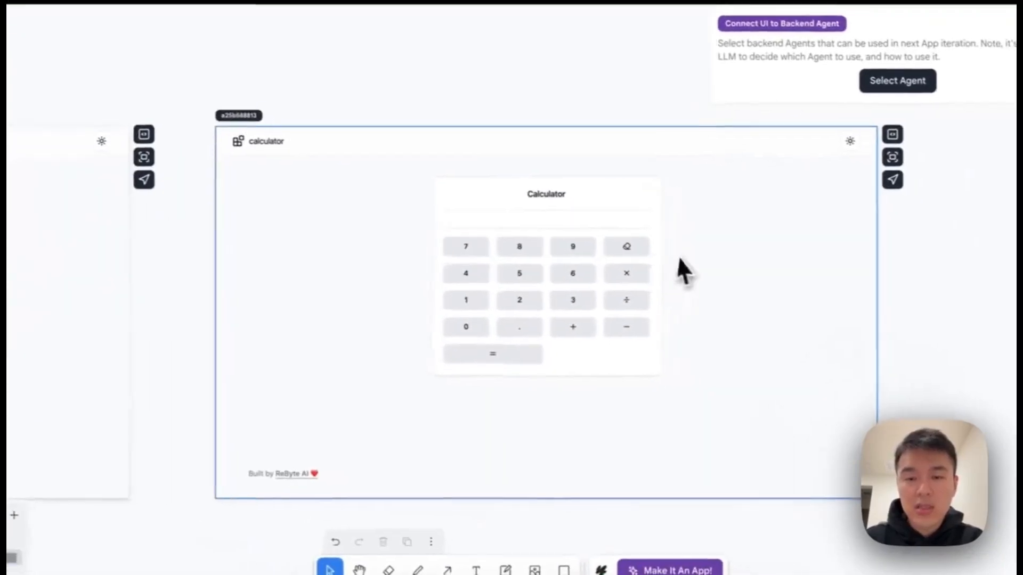
click(508, 244)
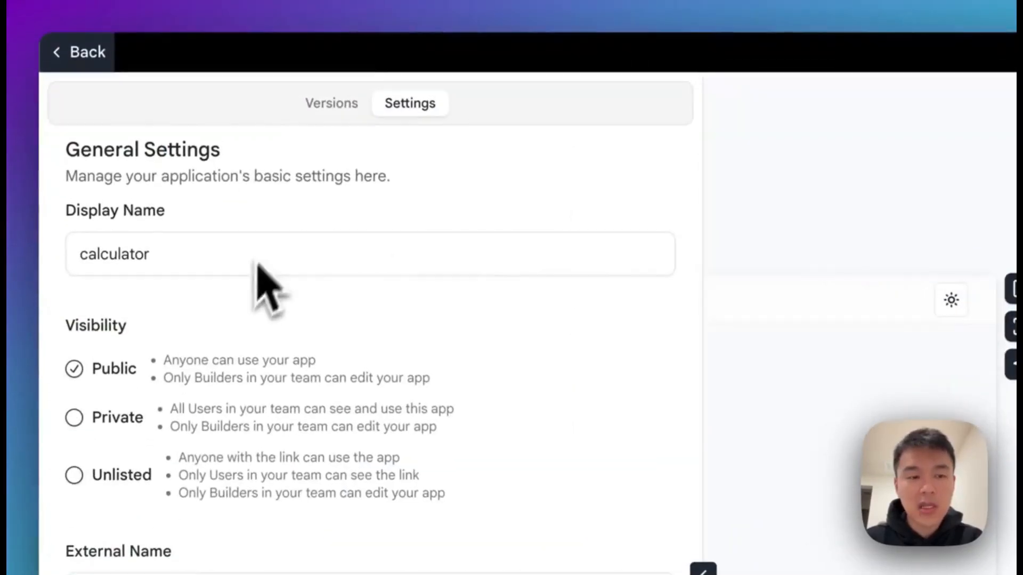
Scroll through the calculator app's General Settings, Visibility and External Name sections
scroll(down, 3)
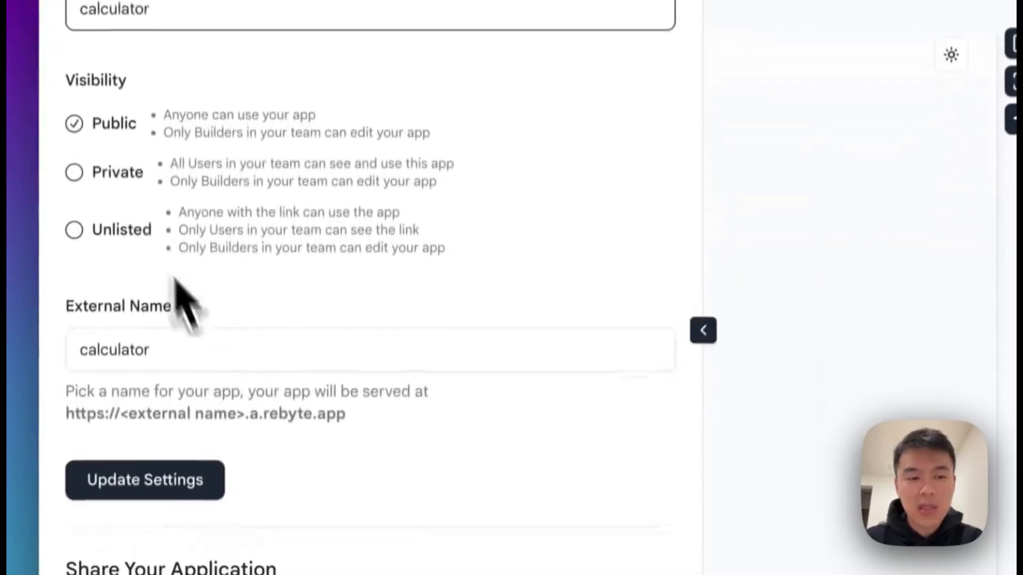
scroll(down, 3)
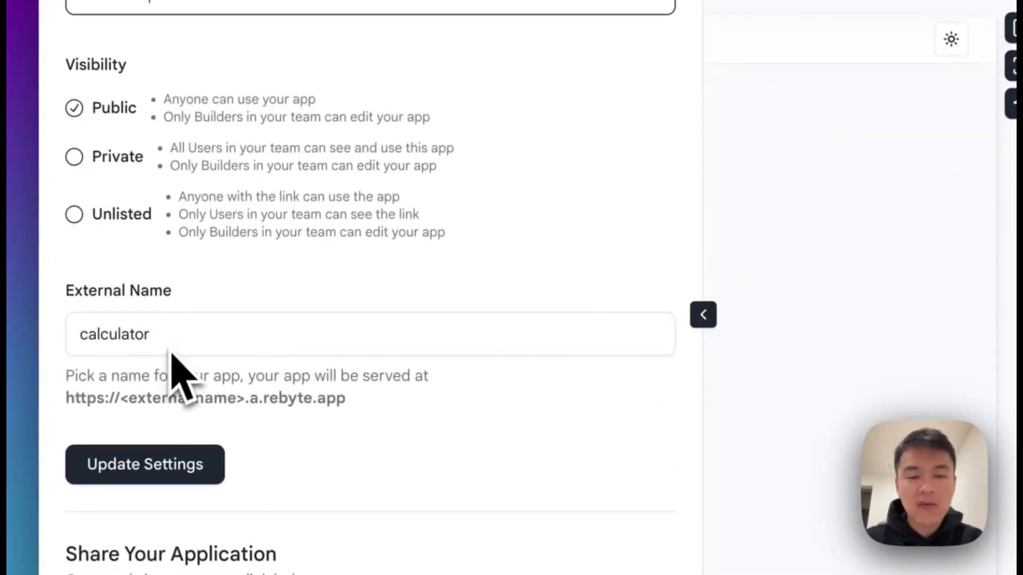
scroll(down, 3)
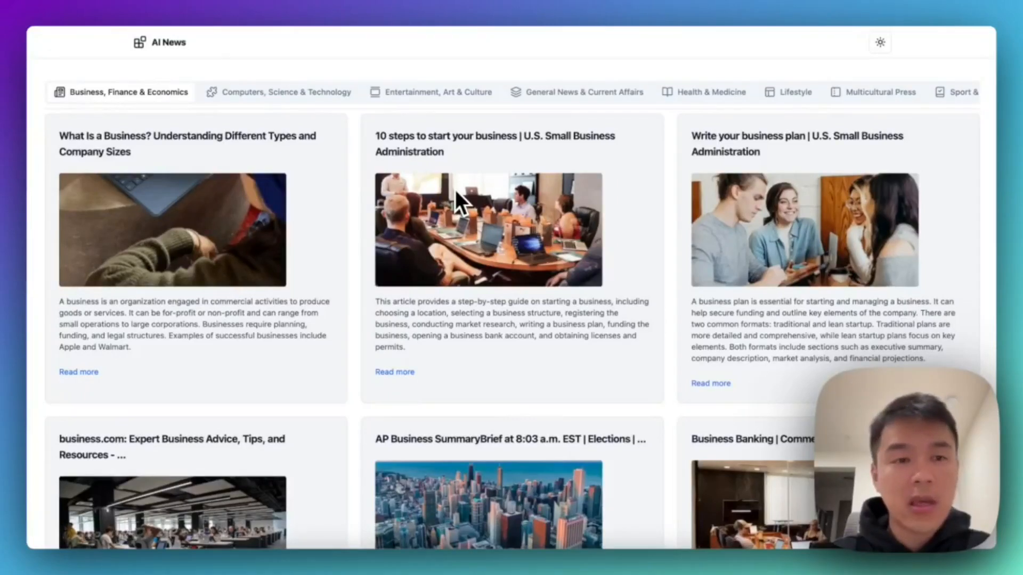
mouse_move(358, 229)
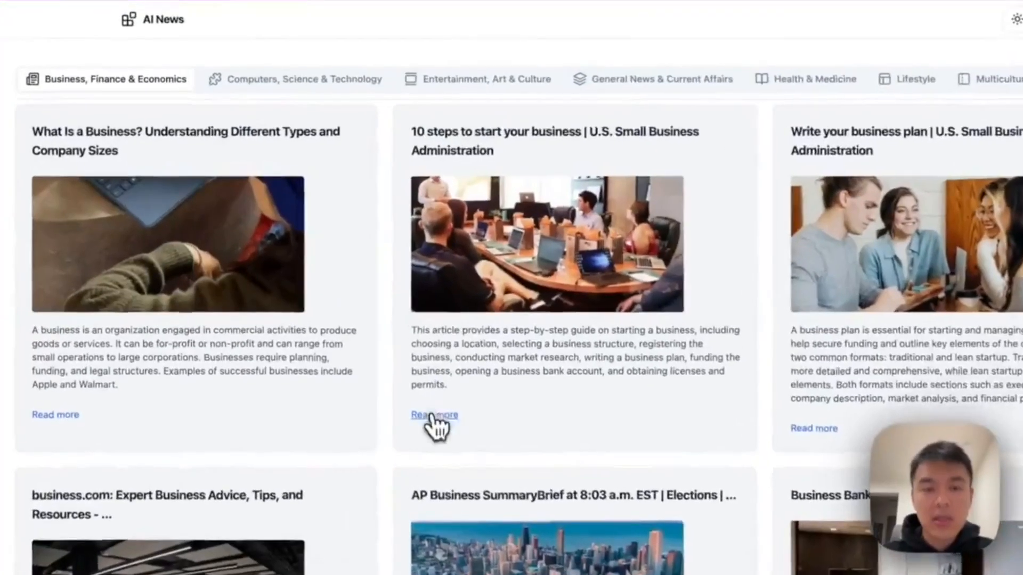
Open the '10 steps to start your business' article in the AI News app
click(434, 415)
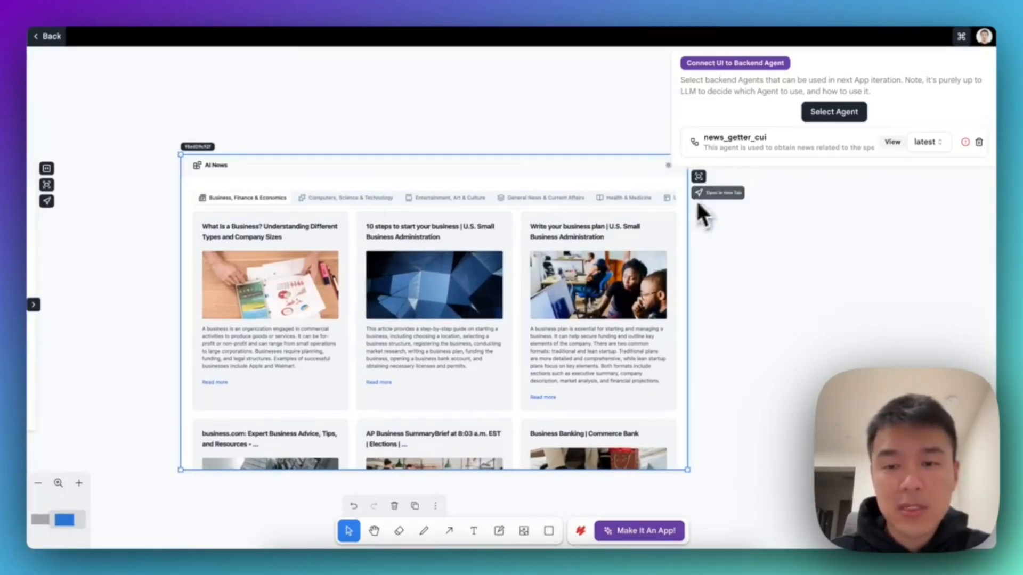
mouse_move(773, 227)
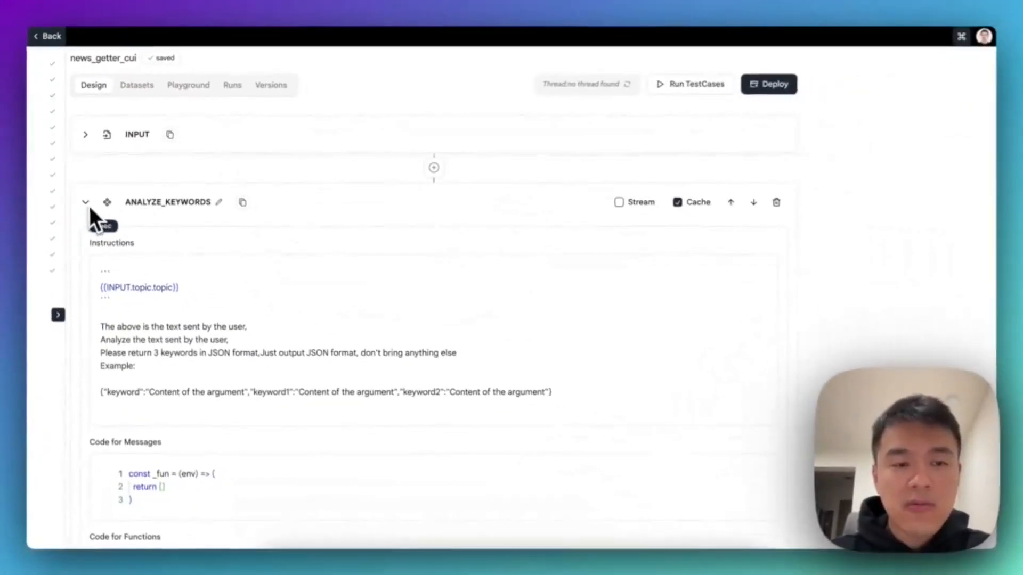
Expand and read news_getter_cui's ANALYZE_KEYWORDS, YOU_COM_SEARCH and SUMMARIZE steps, collapsing SUMMARIZE afterwards
scroll(down, 3)
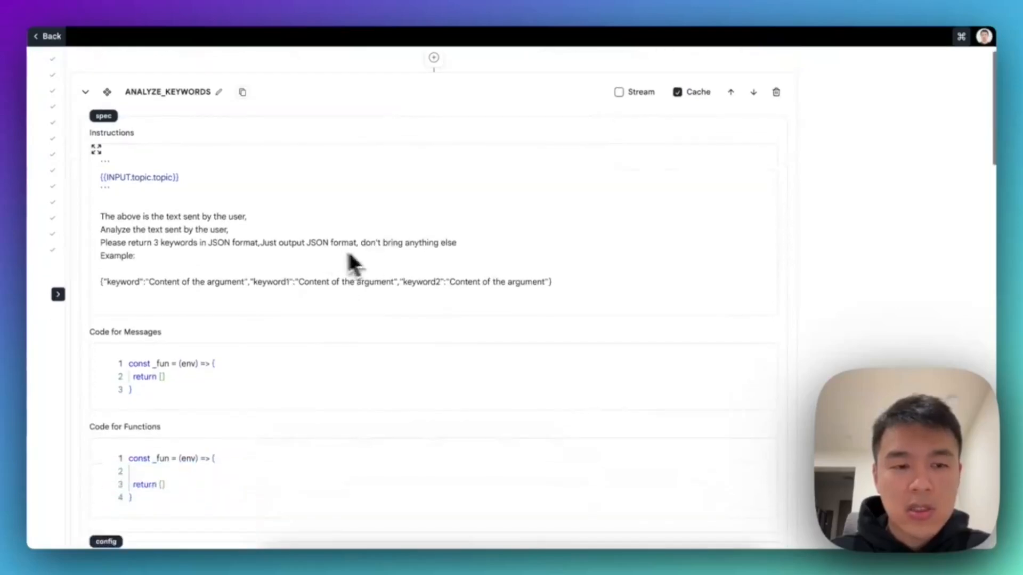
scroll(down, 3)
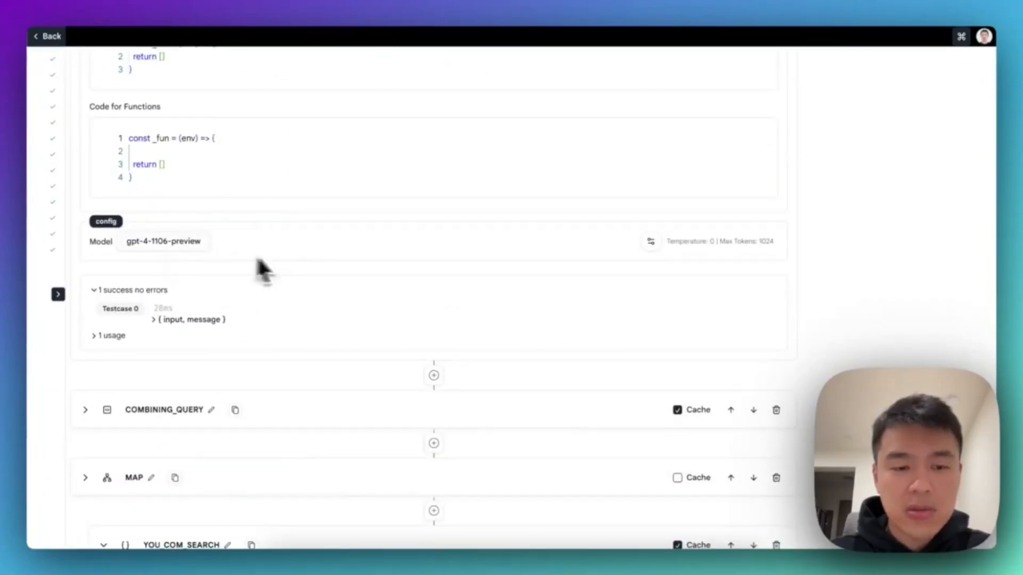
scroll(down, 3)
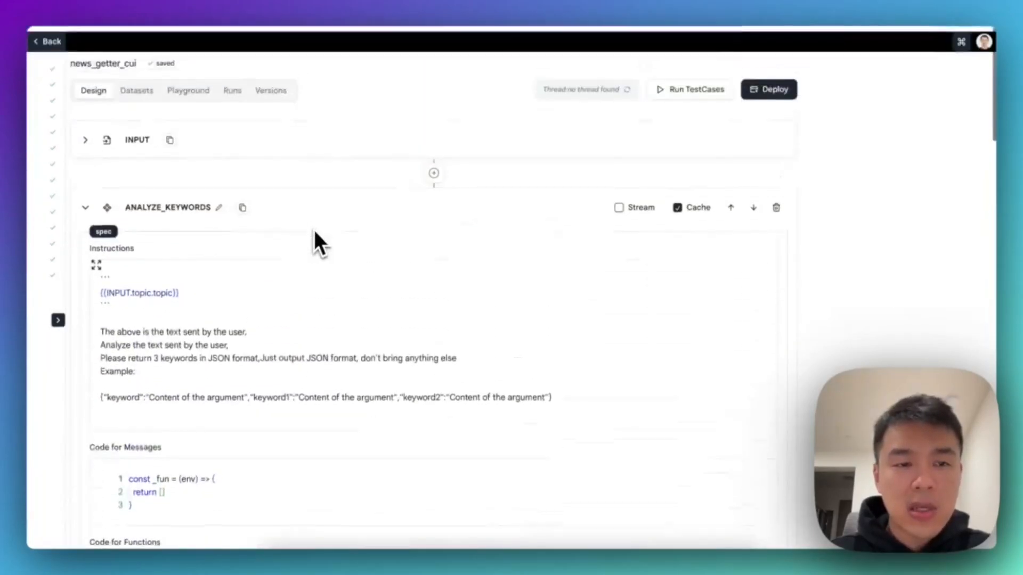
click(85, 207)
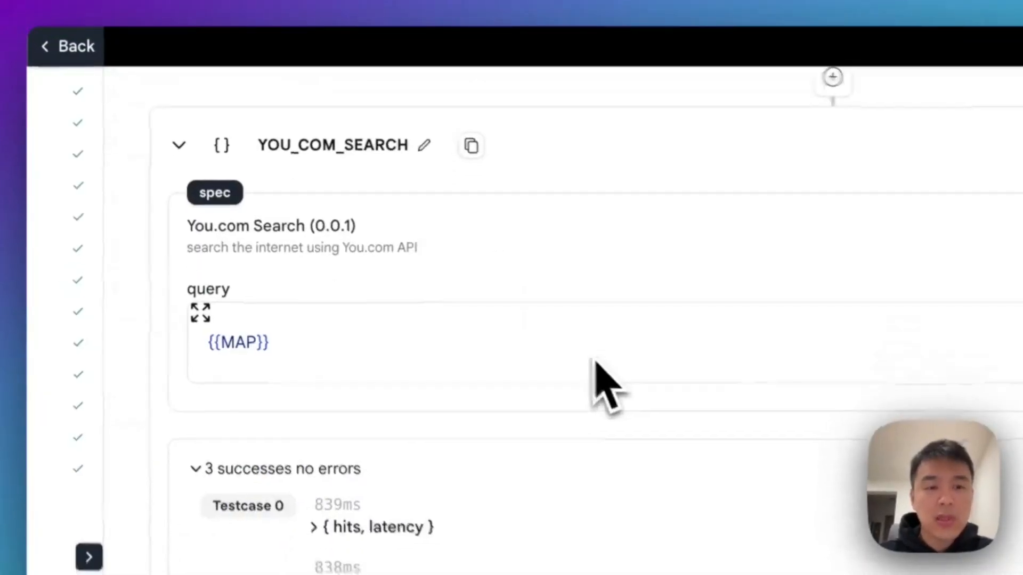
scroll(down, 3)
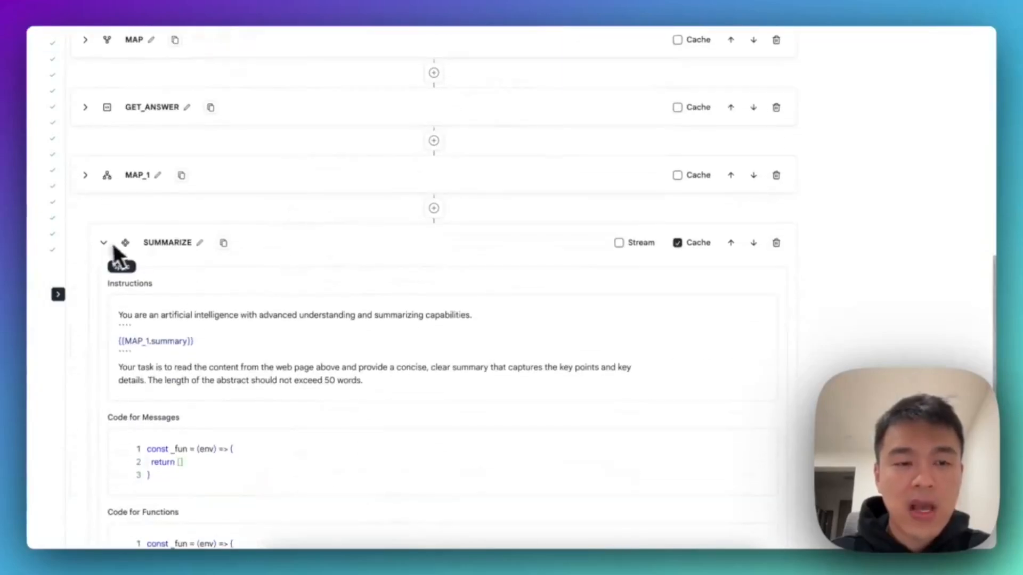
click(103, 242)
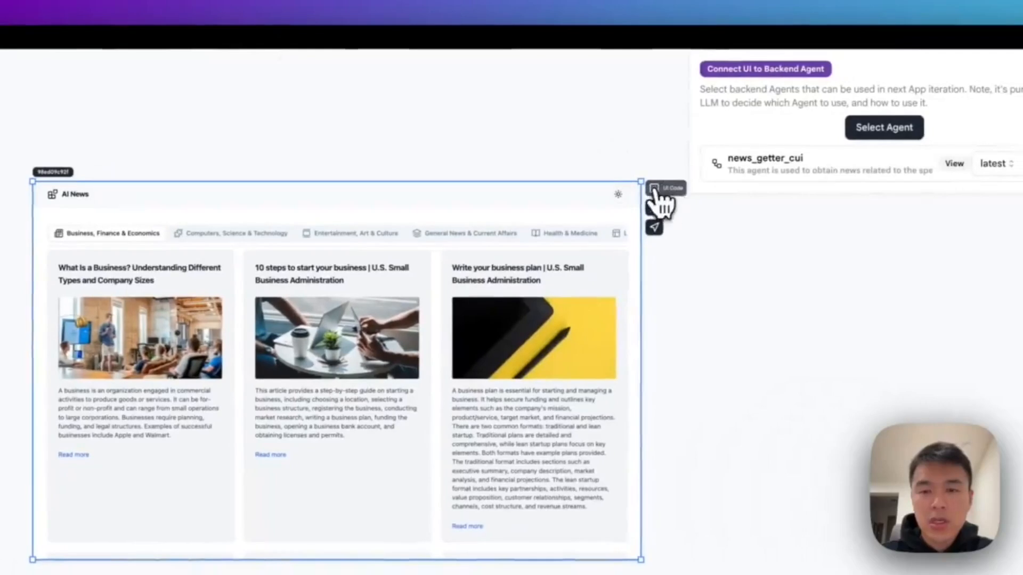
Reopen news_getter_cui's design page listing input, keyword, query, map and You.com search steps
click(666, 189)
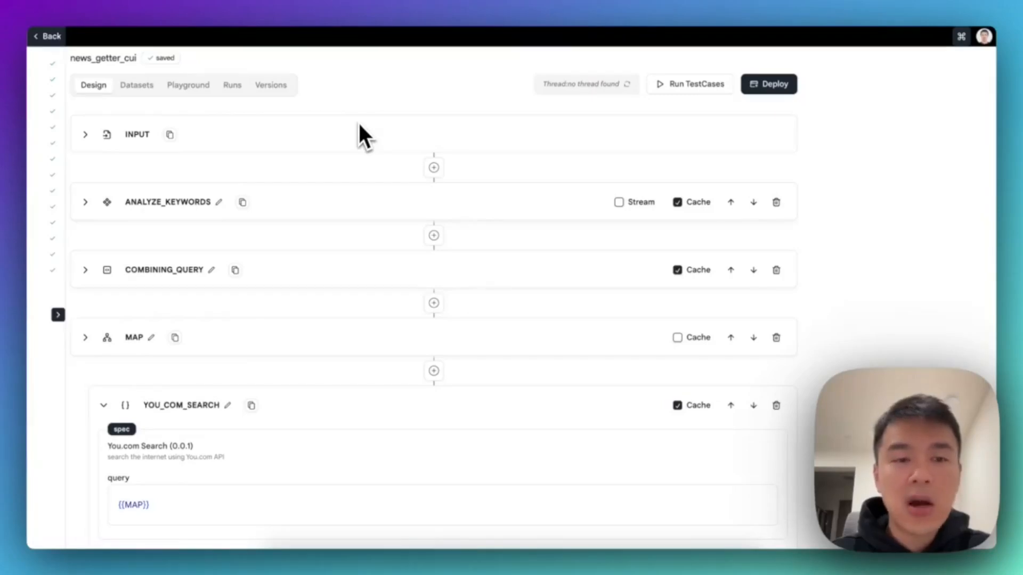
mouse_move(396, 154)
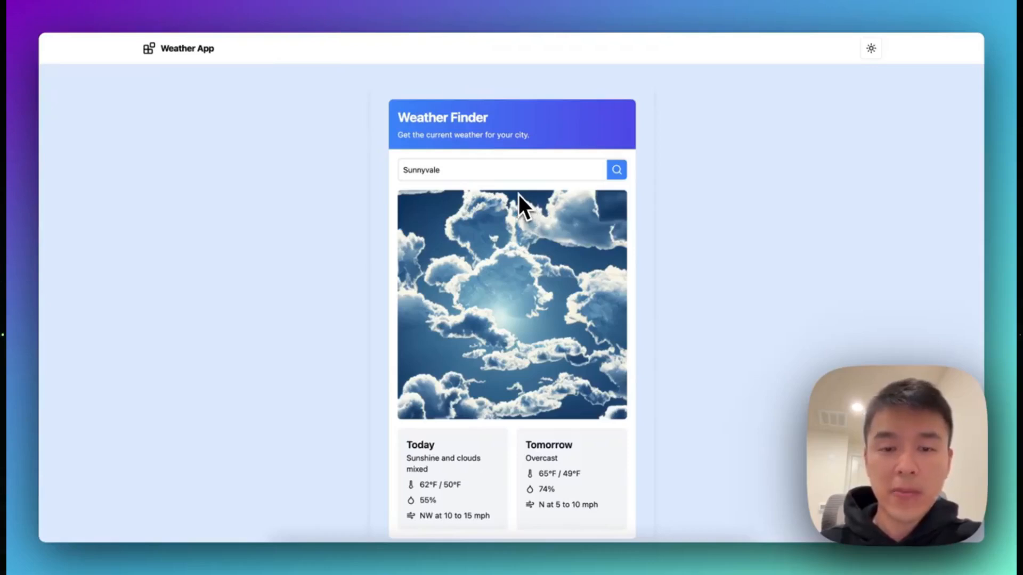
mouse_move(544, 254)
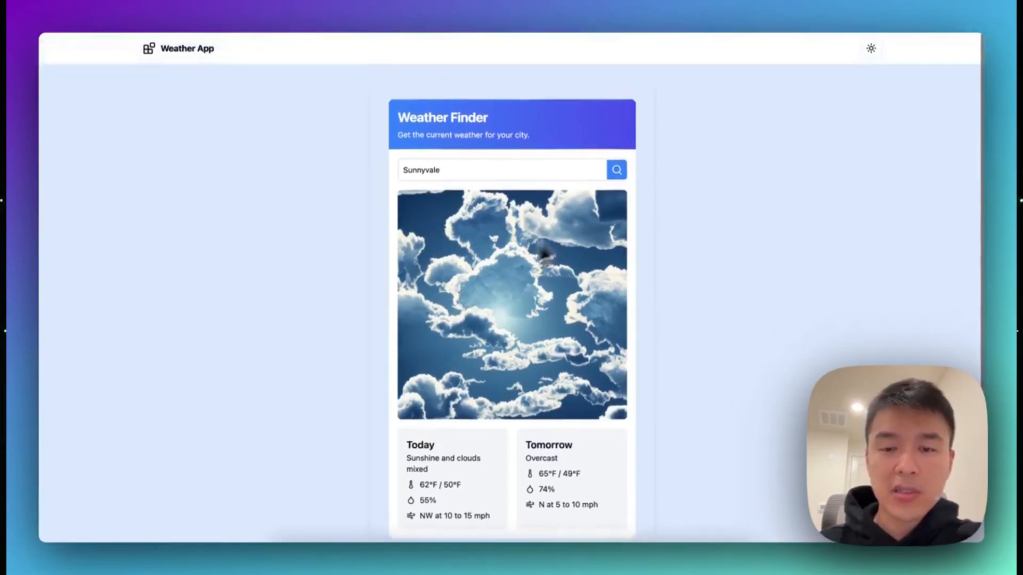
Generate a new Weather App iteration from the sketch with weather_agent as backend
click(616, 169)
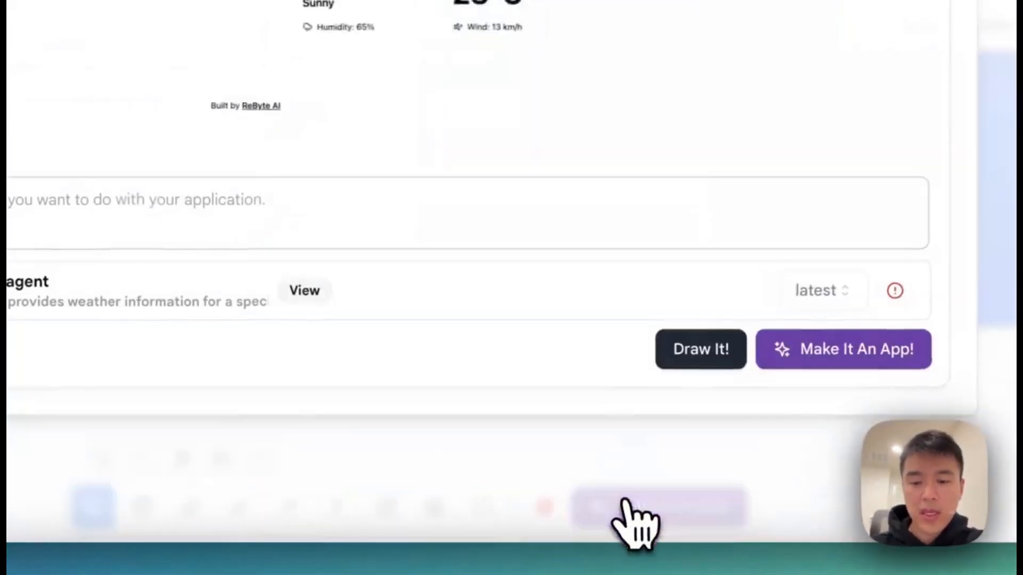
click(700, 348)
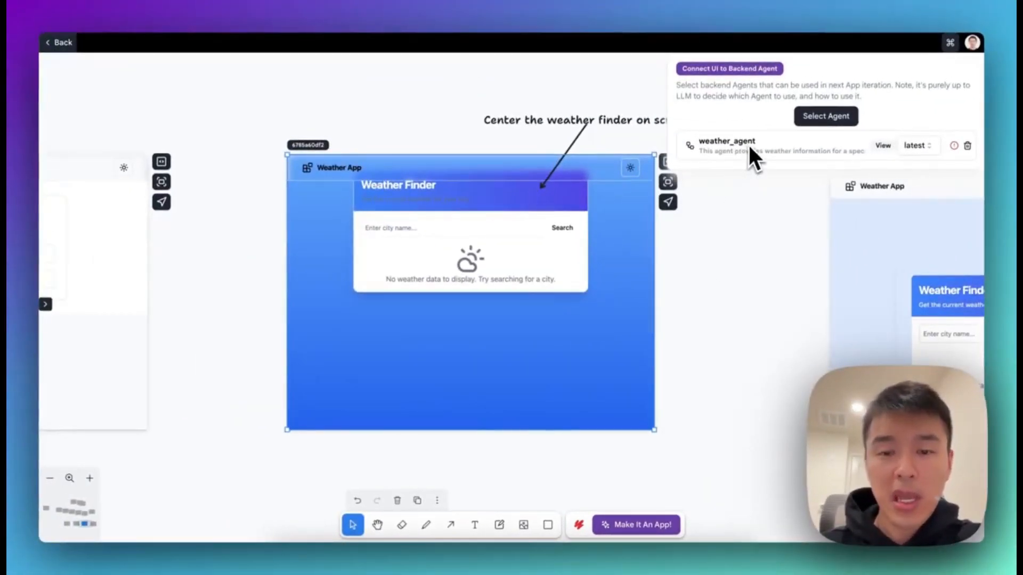
mouse_move(648, 311)
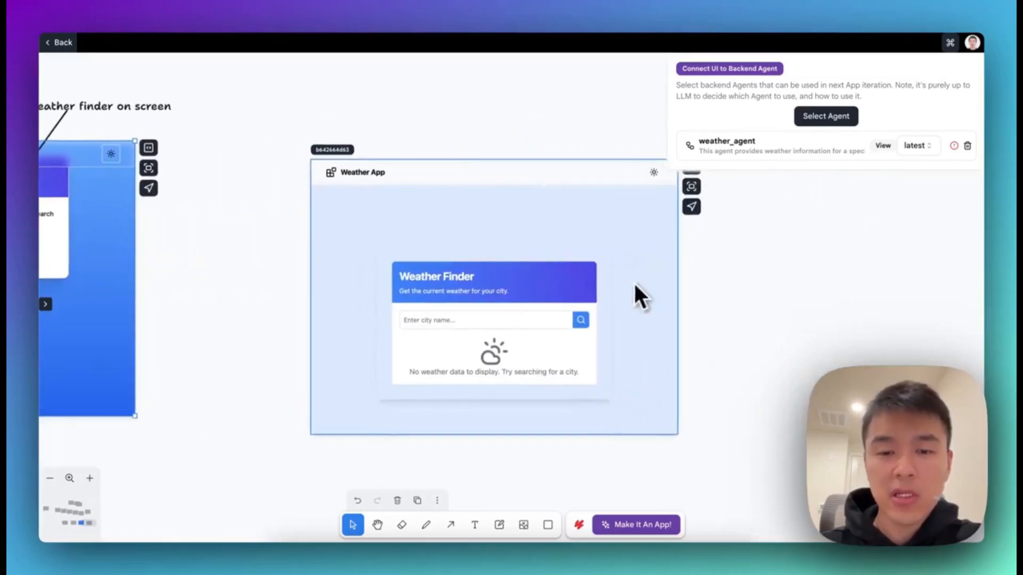
mouse_move(388, 280)
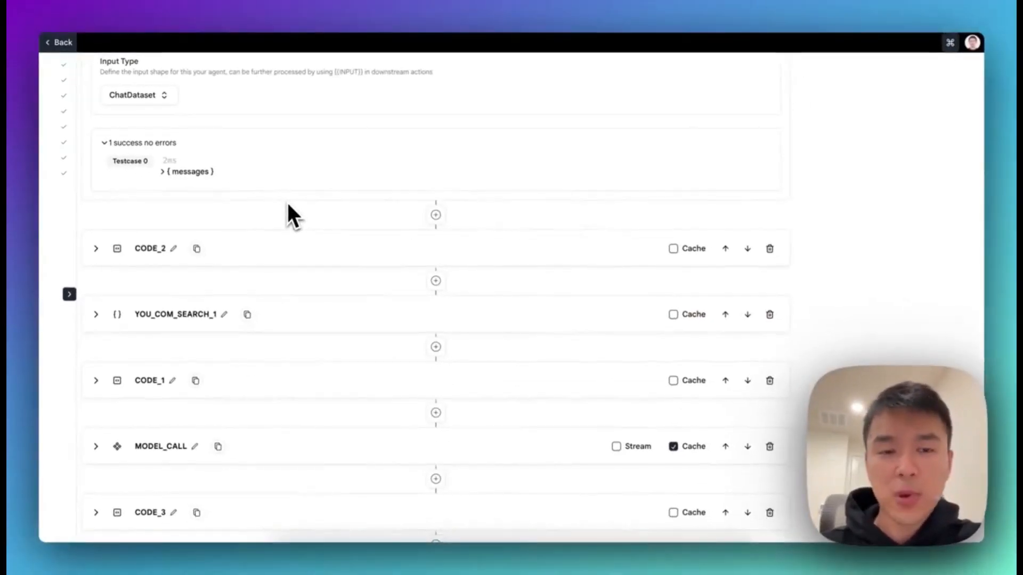
Scroll through weather_agent's CODE_2, YOU_COM_SEARCH_1, MODEL_CALL, STABLE_DIFFUSION_1, CODE_4 and OUTPUT blocks
scroll(down, 3)
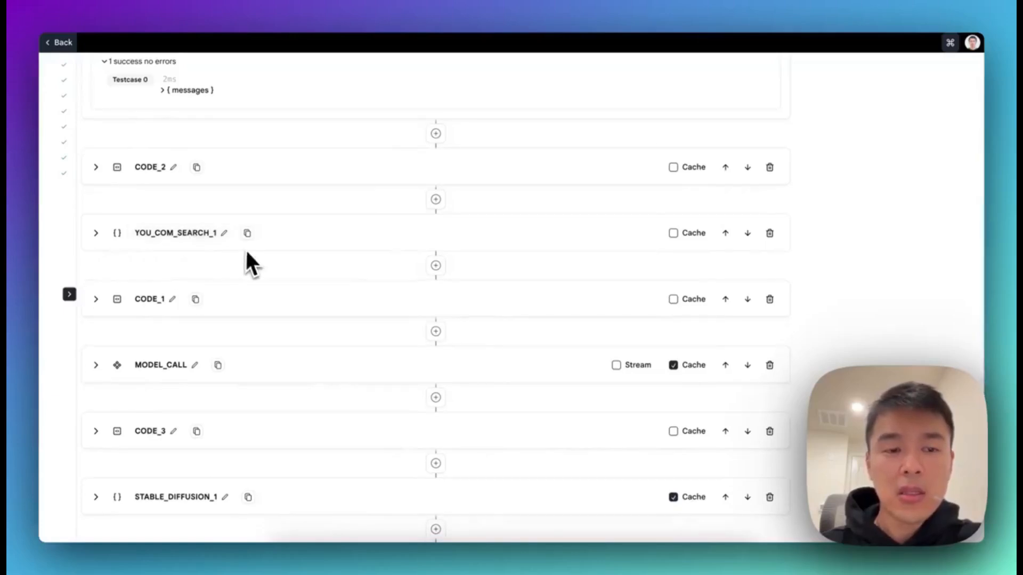
scroll(down, 3)
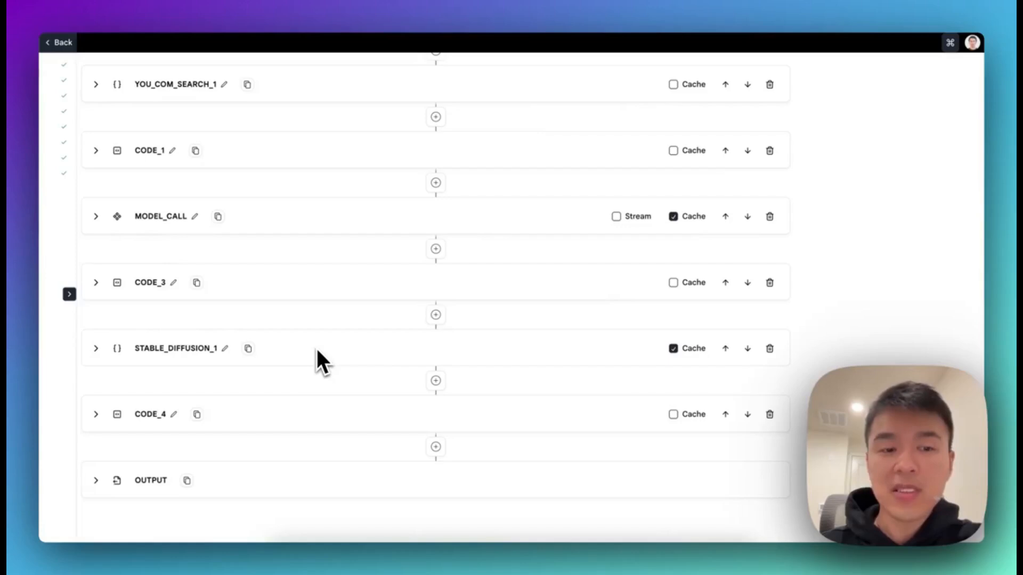
mouse_move(183, 348)
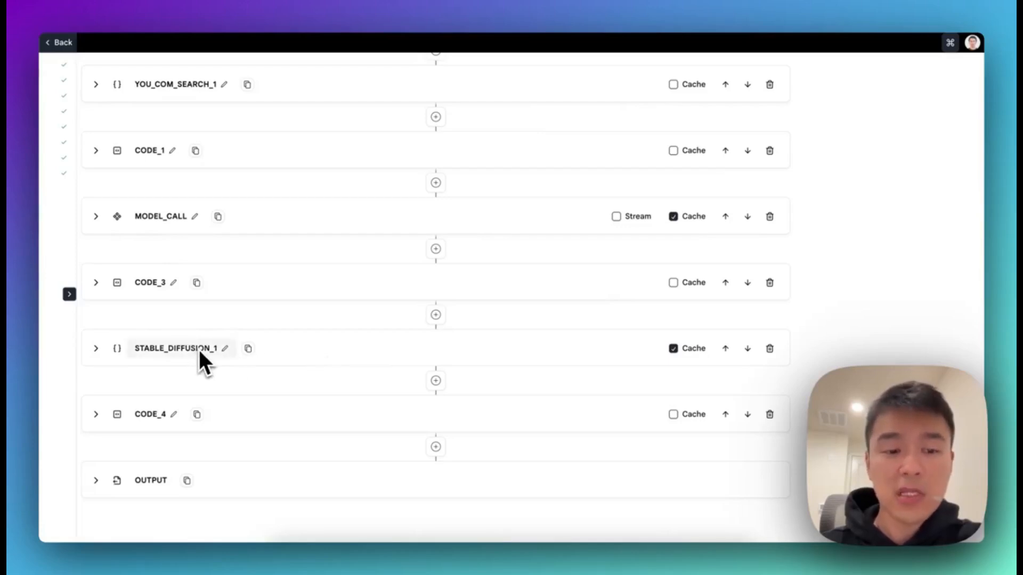
mouse_move(279, 297)
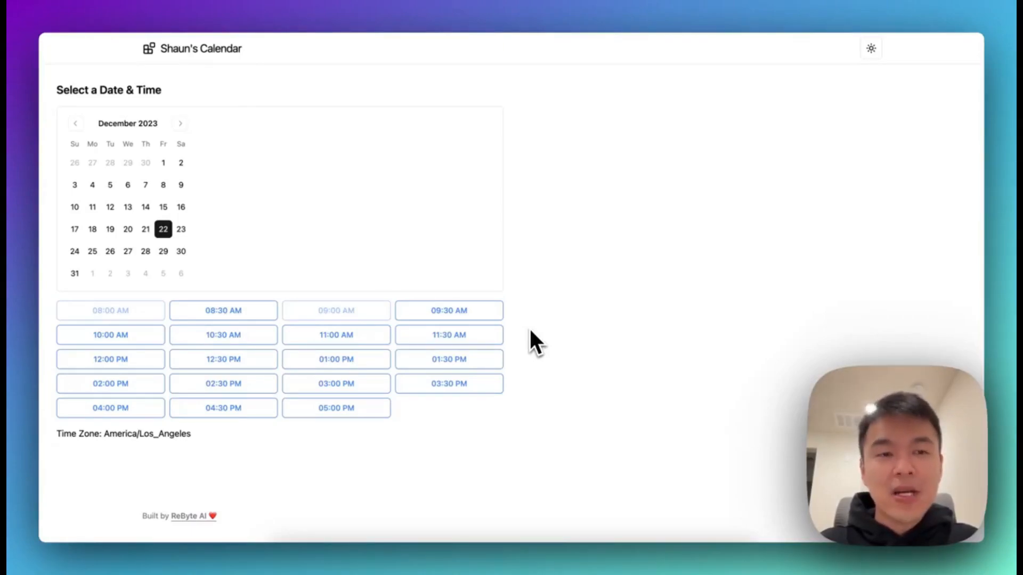
mouse_move(537, 307)
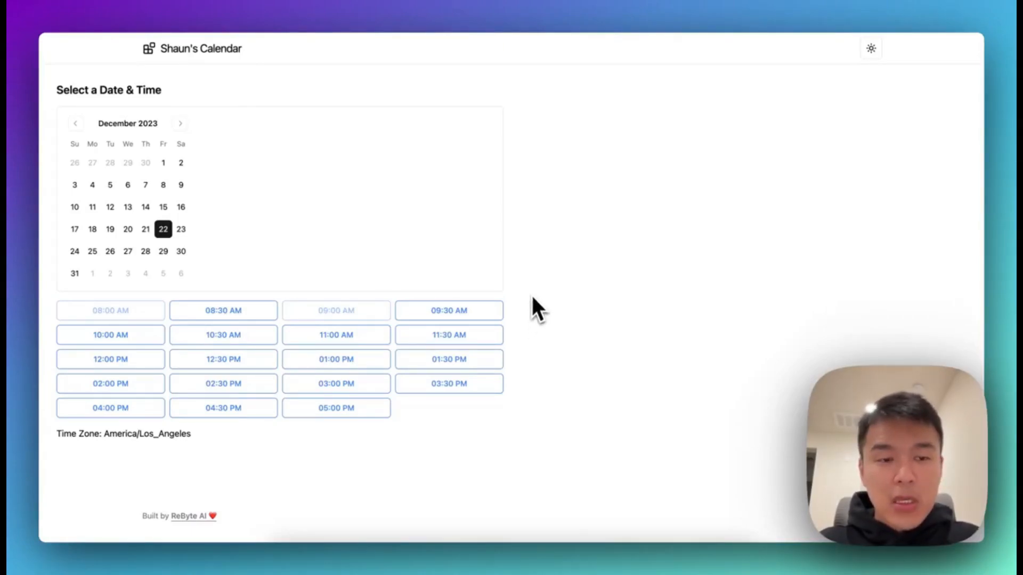
mouse_move(297, 169)
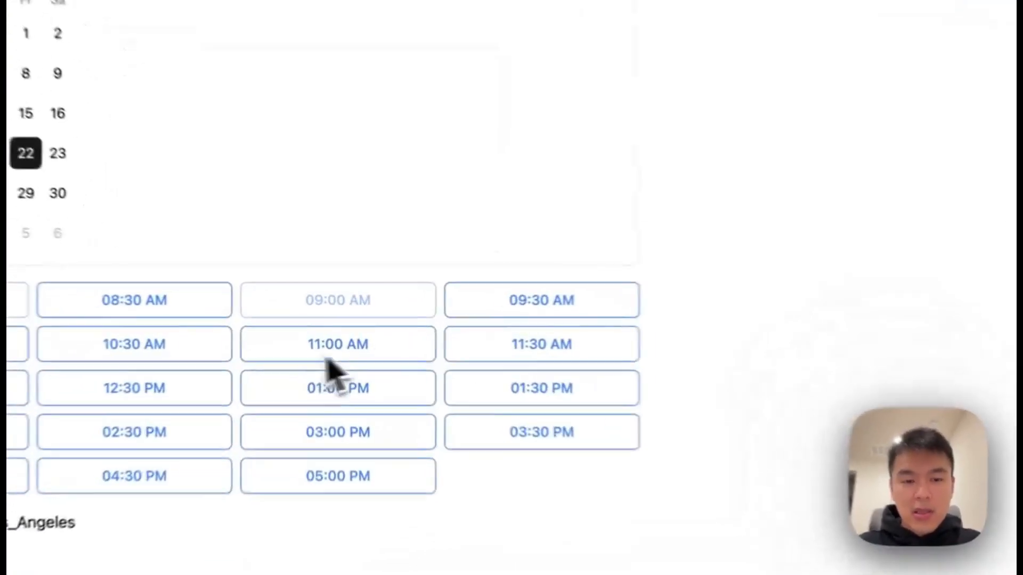
click(338, 344)
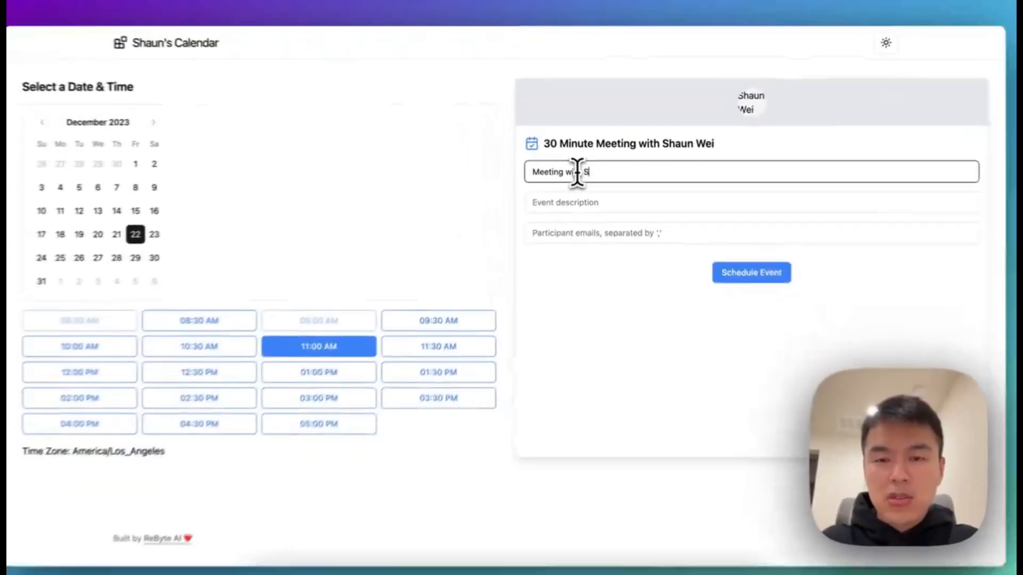
text(meetin)
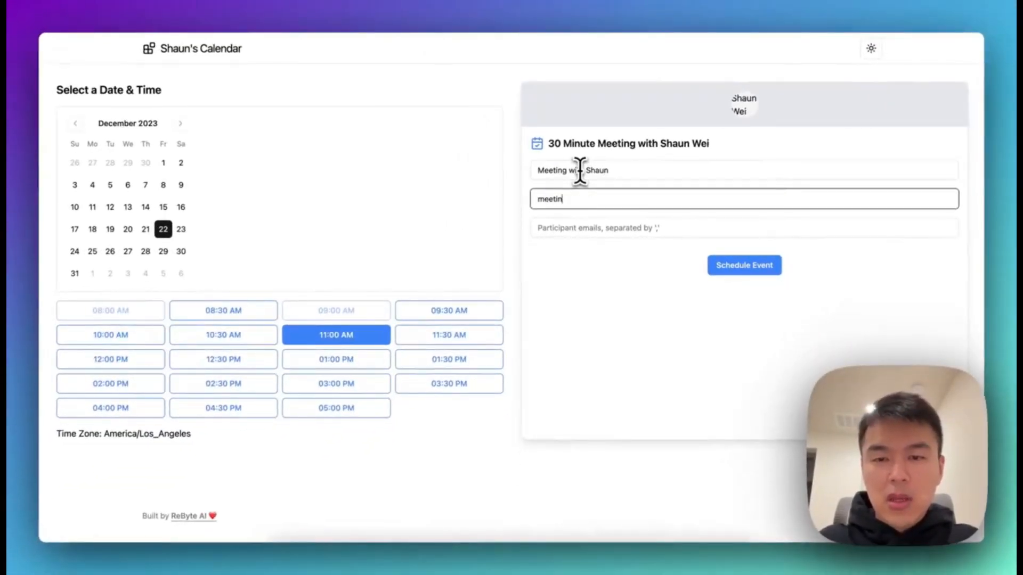
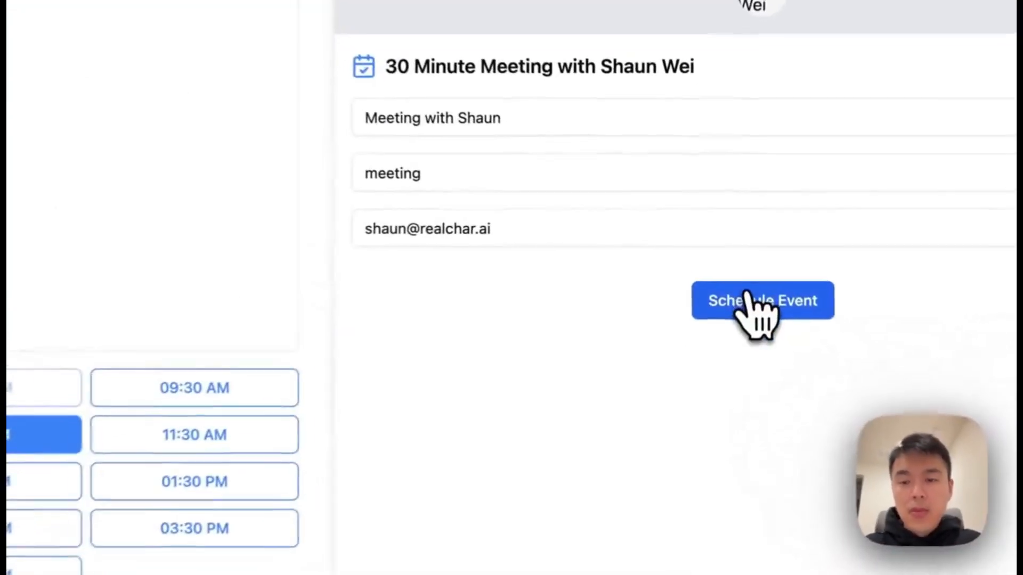
click(762, 301)
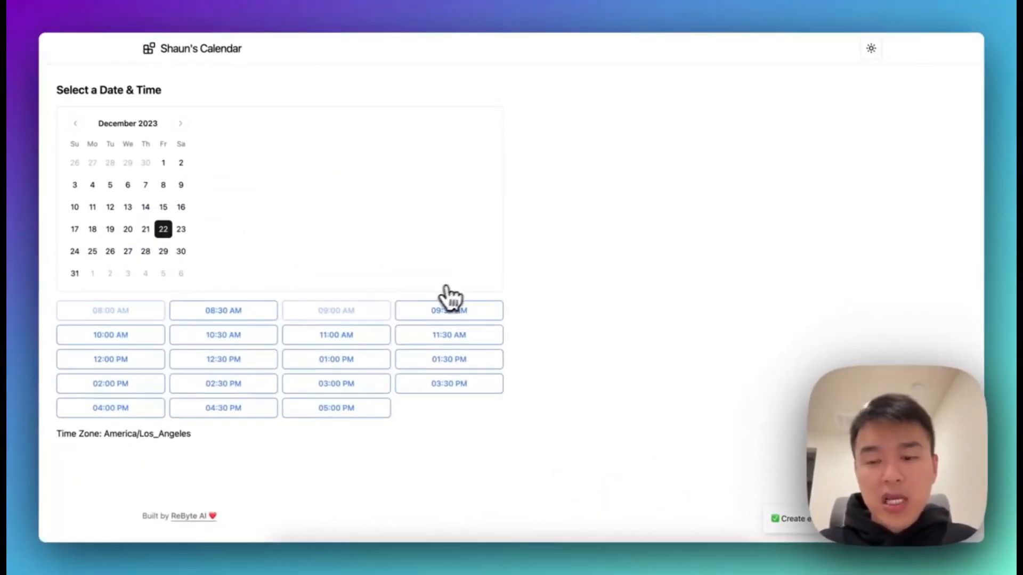
mouse_move(463, 296)
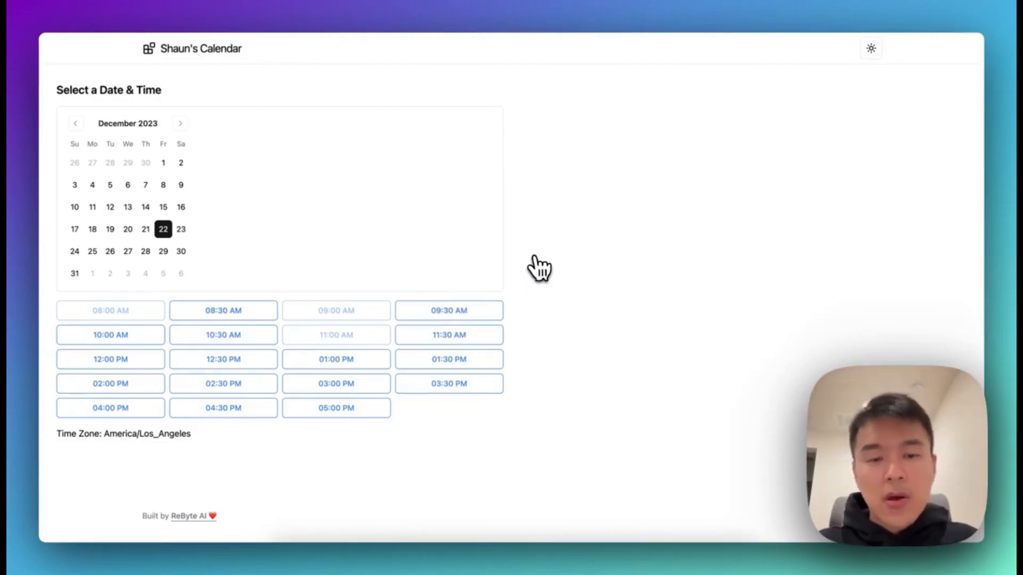
mouse_move(536, 261)
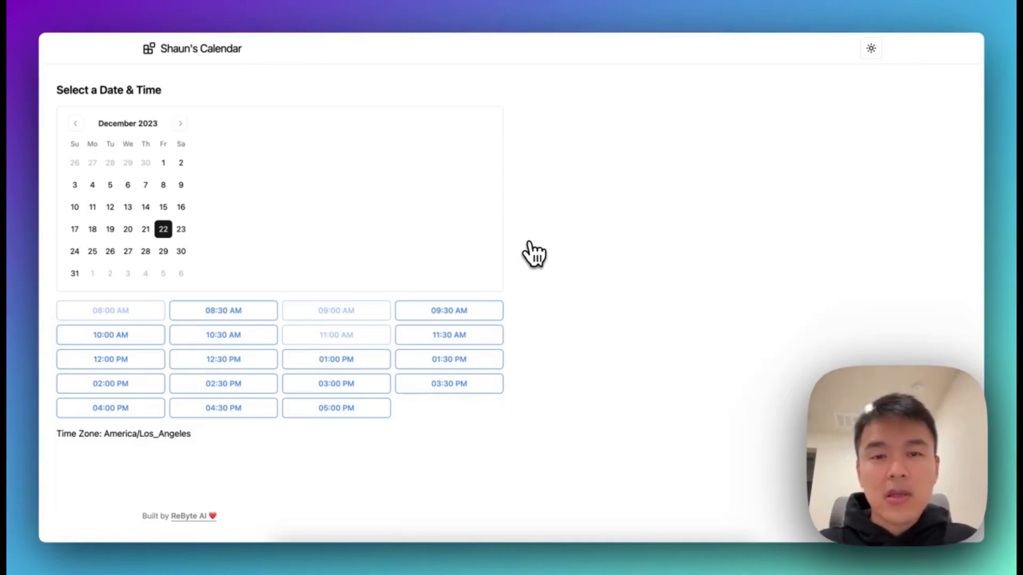
mouse_move(449, 236)
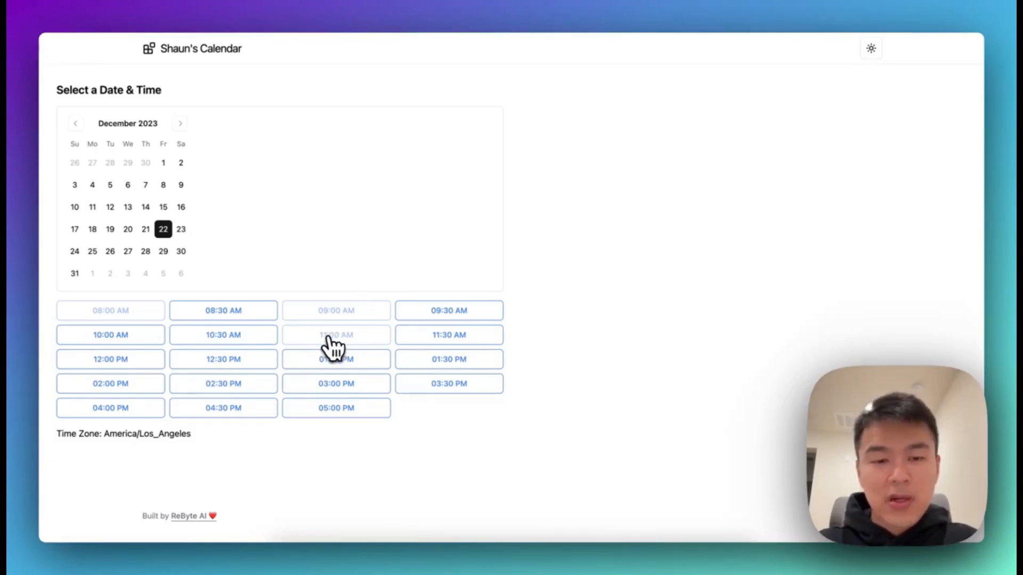
mouse_move(315, 194)
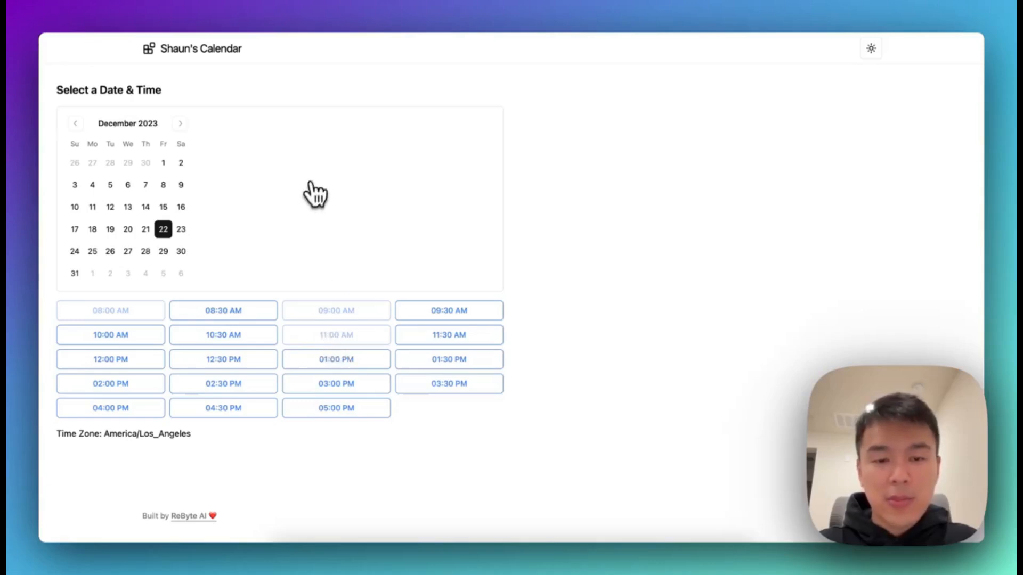
mouse_move(291, 13)
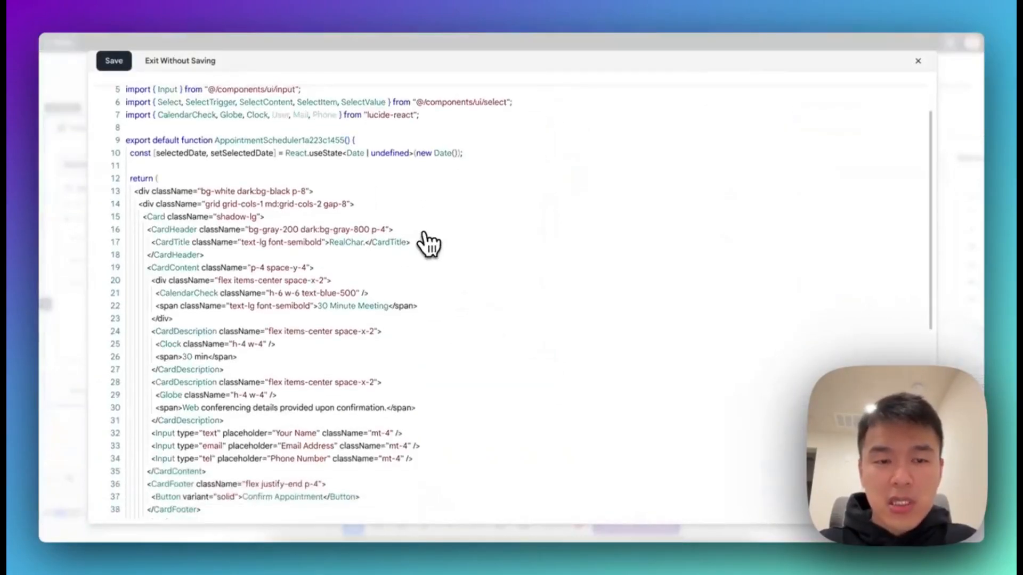
Scroll through the calendar UI component's JSX code in the editor
scroll(down, 3)
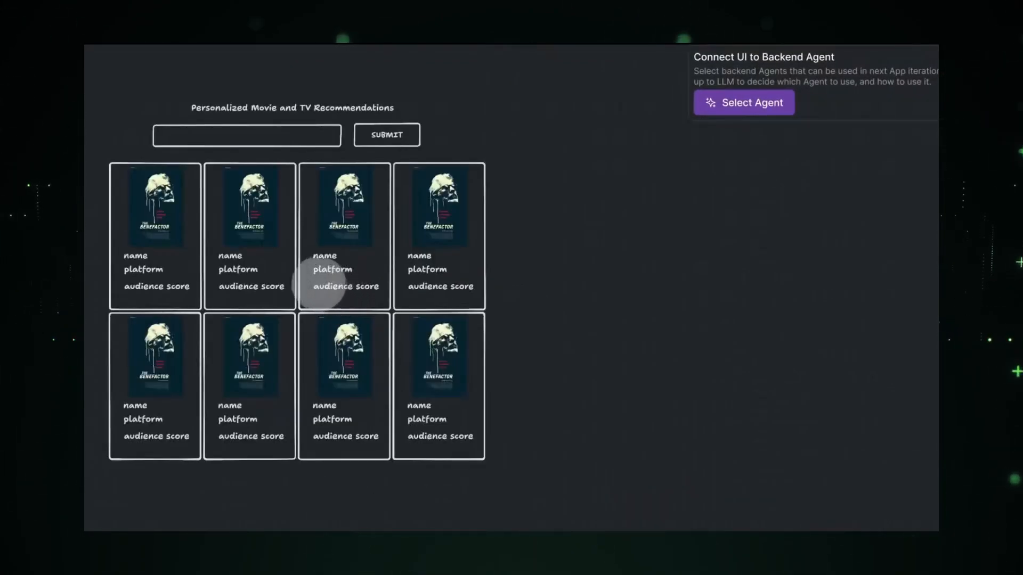
Attach movie_poster_agent, then enter 'I like romantic comedies like Legally Blonde' in the app
click(743, 102)
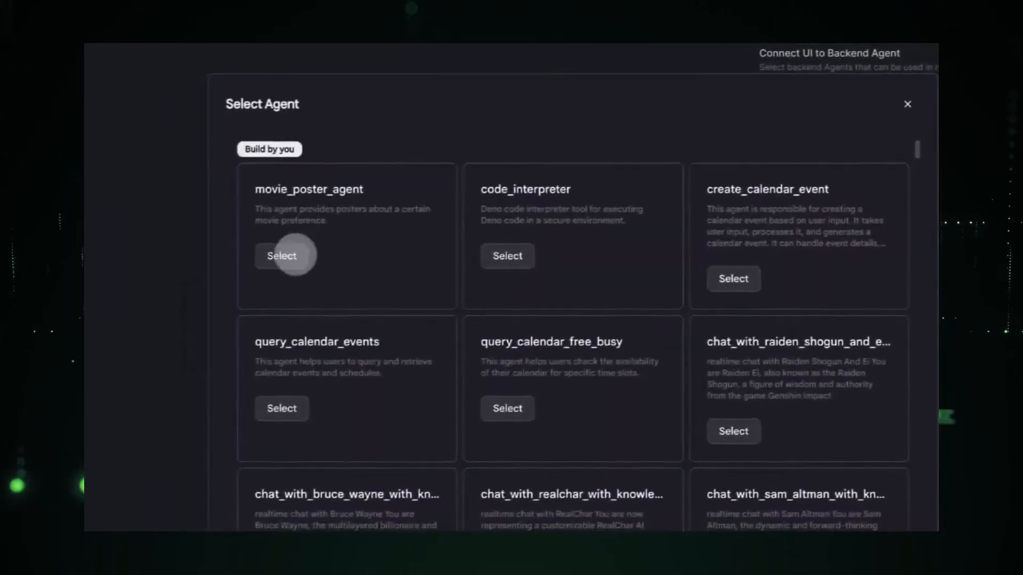
click(281, 255)
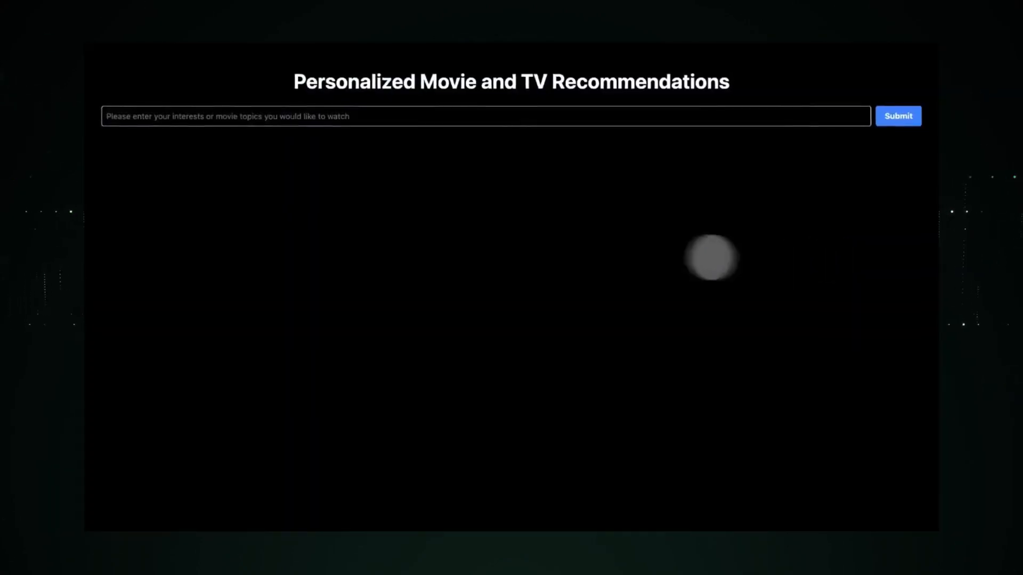
text(I like romantic comedies like Legally Blonde)
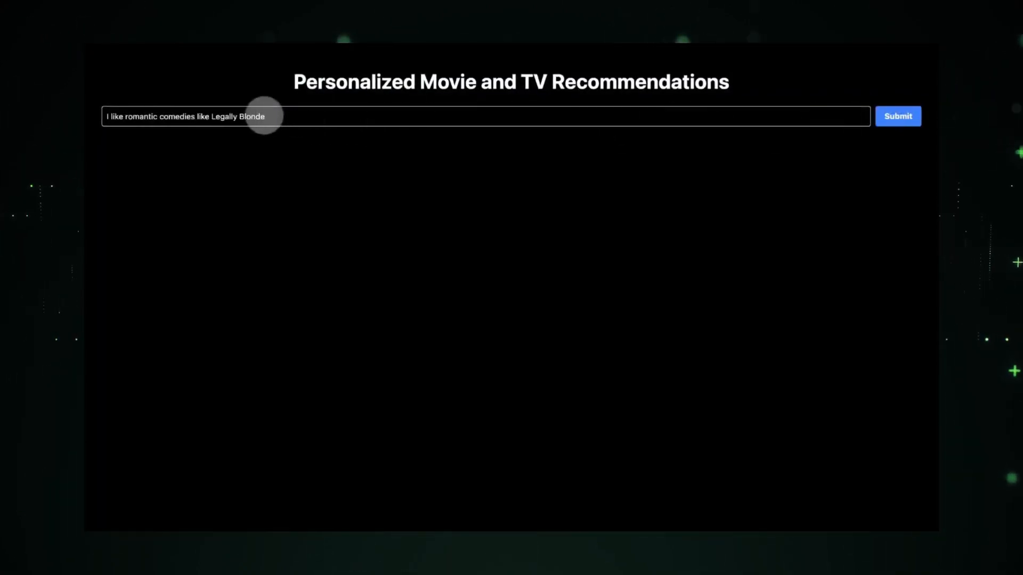